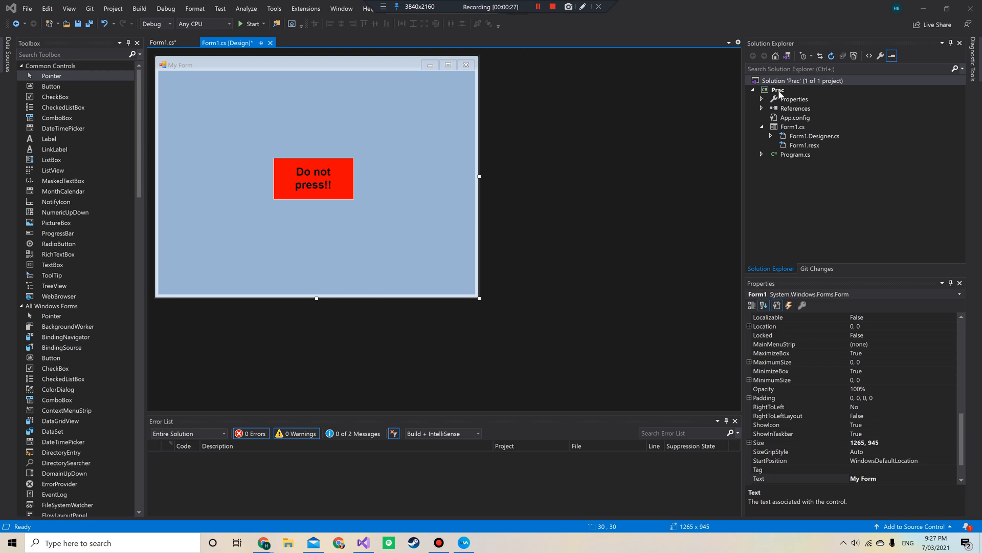
# Select the Prac project in Solution Explorer and bring up its context menu
pyautogui.click(777, 89)
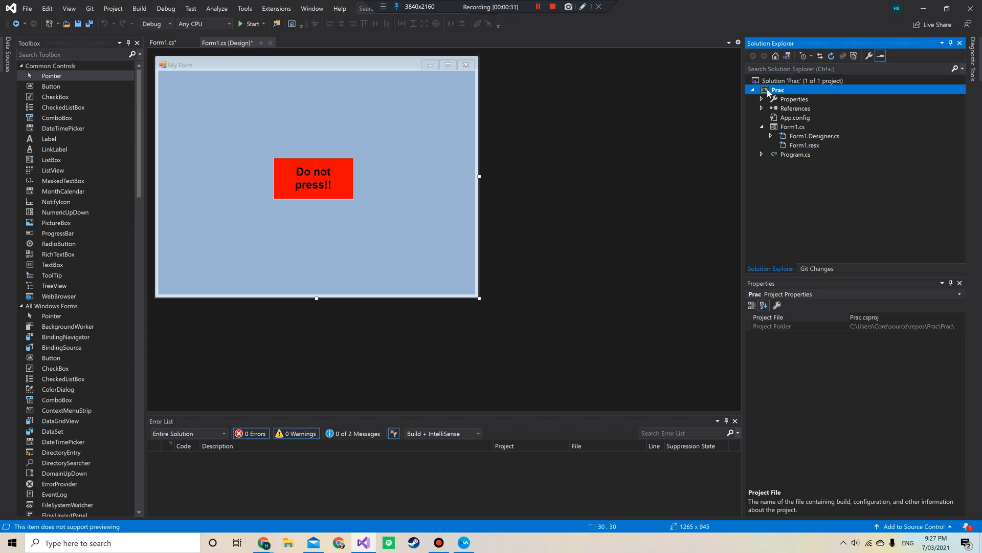
pyautogui.moveTo(779, 92)
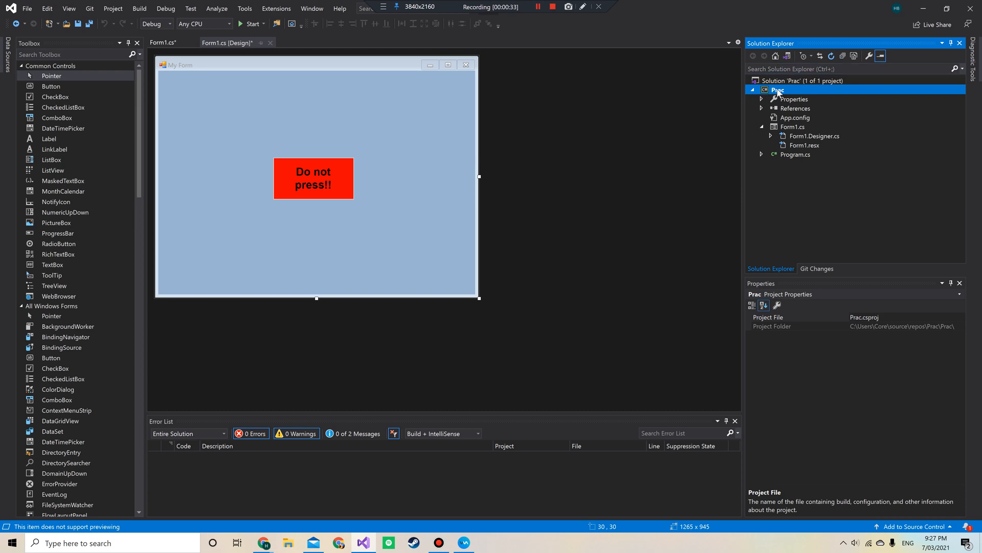
pyautogui.rightClick(777, 90)
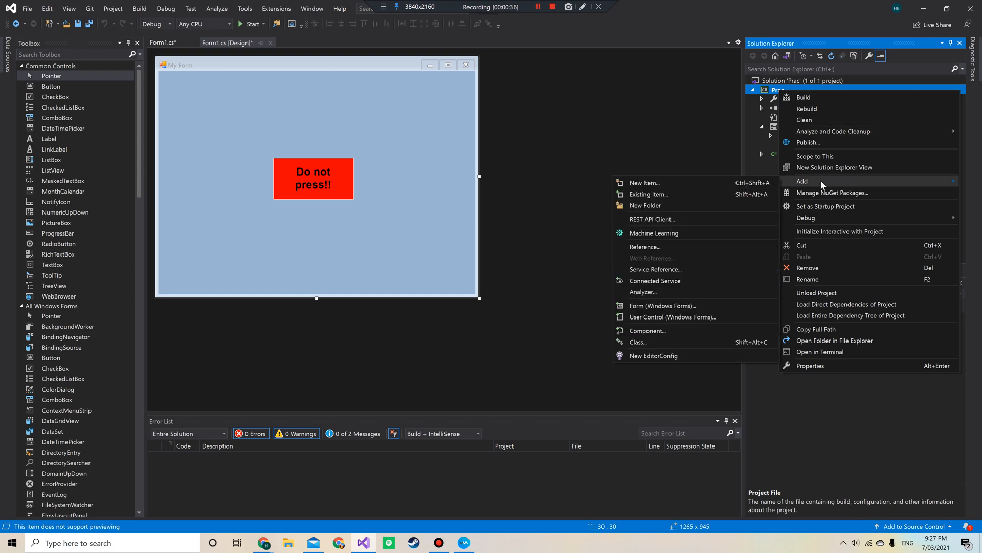
pyautogui.moveTo(644, 182)
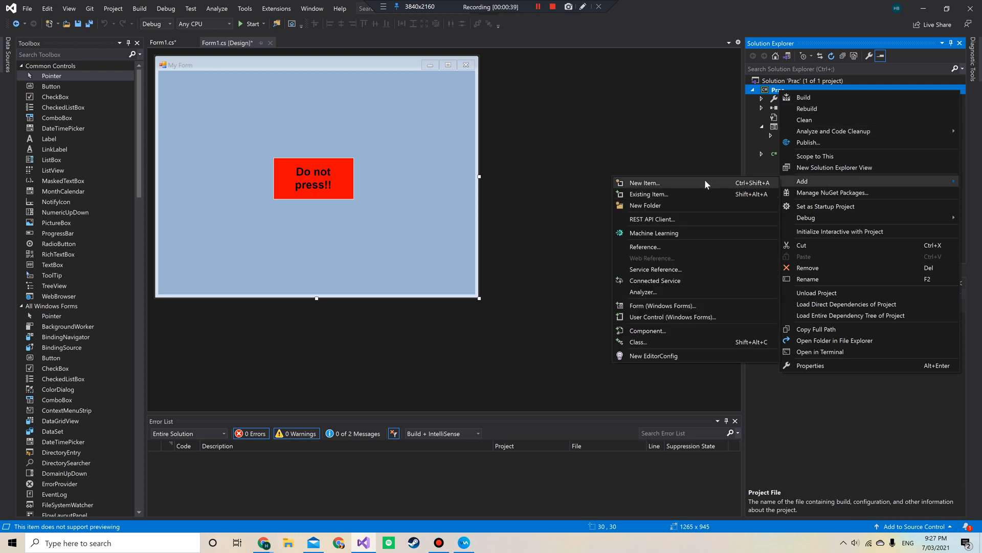
# Add a new Windows Forms item named Question1.cs to the Prac project
pyautogui.click(643, 183)
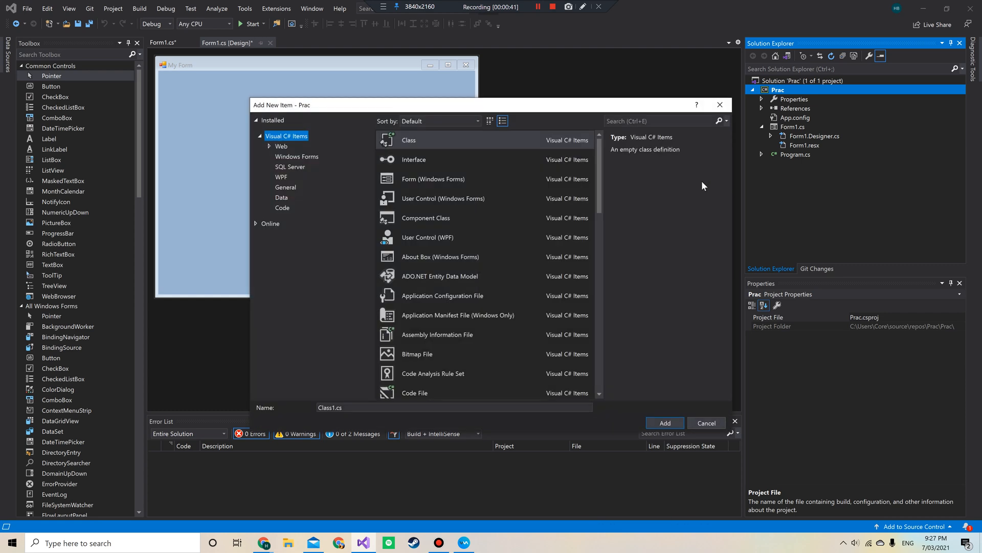
pyautogui.moveTo(633, 189)
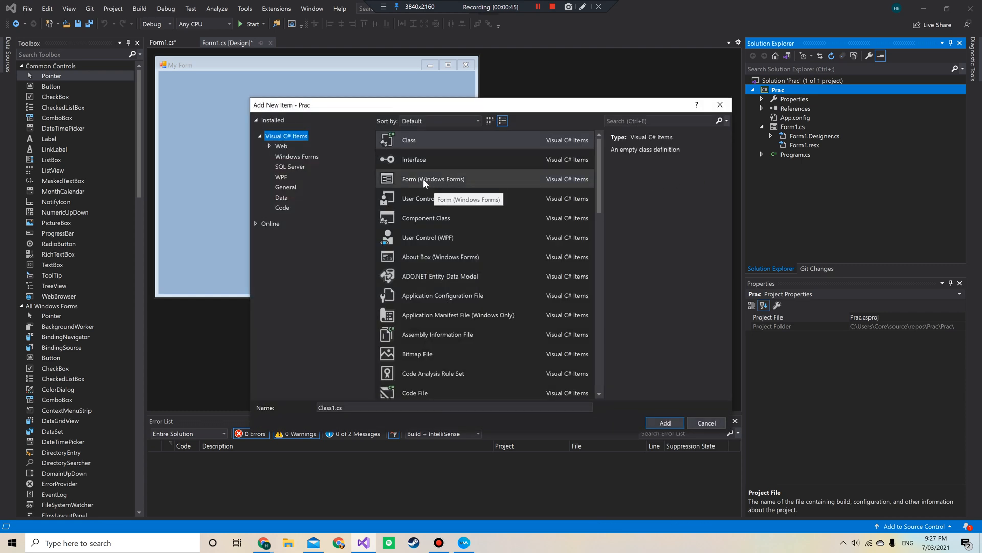
pyautogui.click(433, 178)
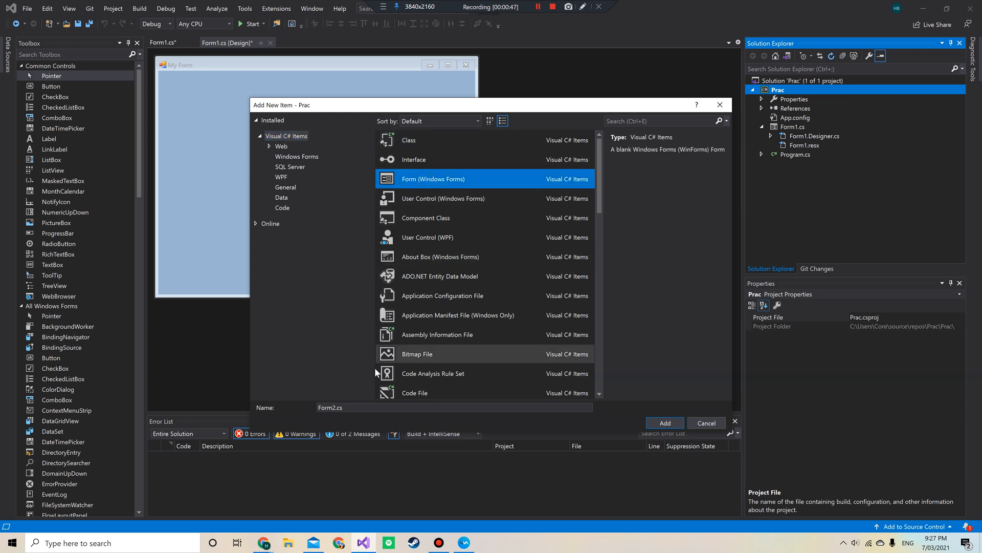
pyautogui.tripleClick(329, 407)
pyautogui.write('Question1')
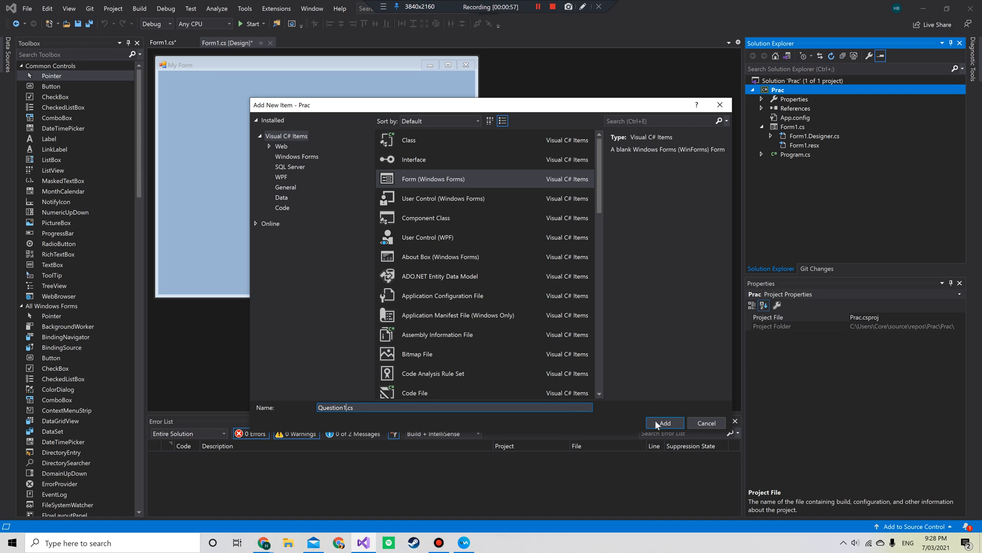
pyautogui.click(663, 423)
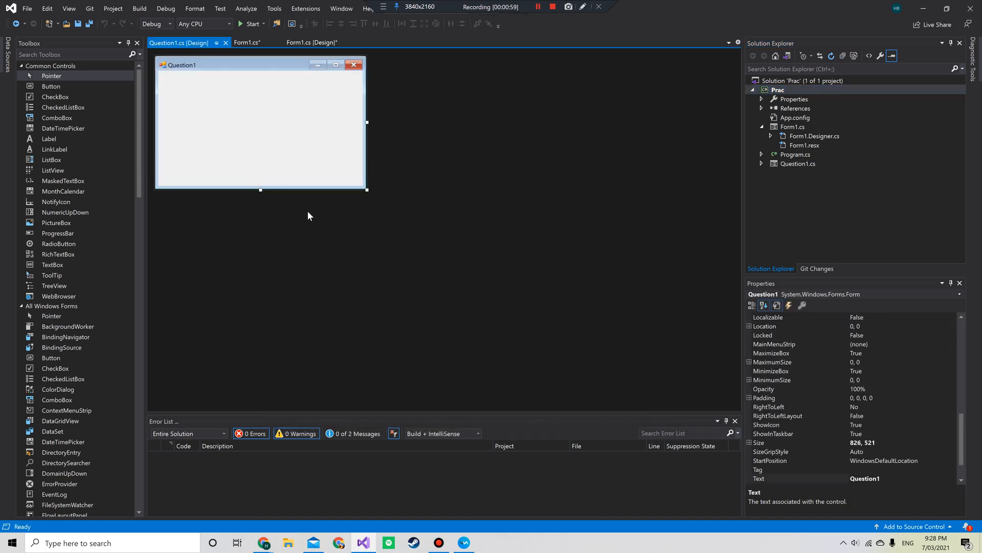
# Enlarge the Question1 form to 1315 × 852, then return to the Form1 designer
pyautogui.moveTo(366, 190); pyautogui.dragTo(374, 199)
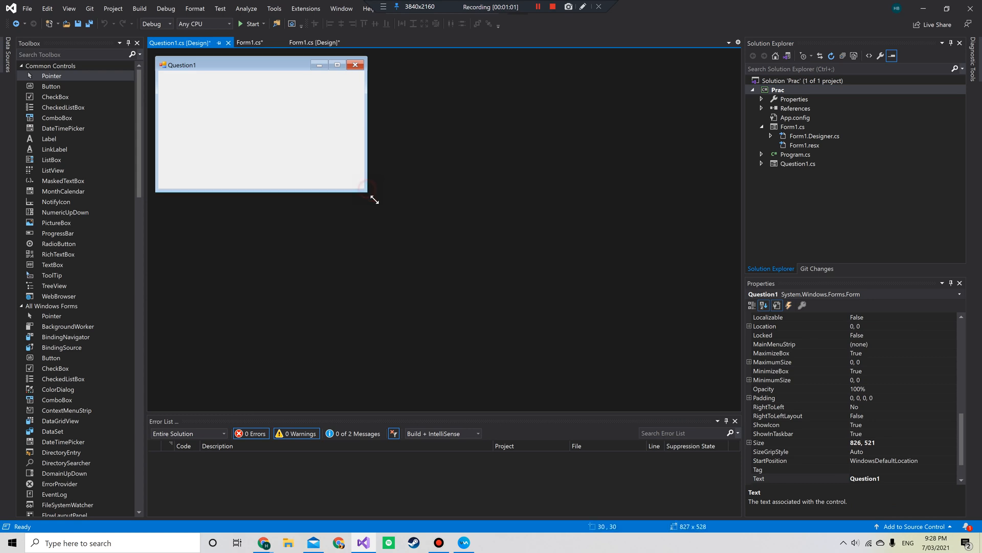
pyautogui.moveTo(375, 199); pyautogui.dragTo(492, 274)
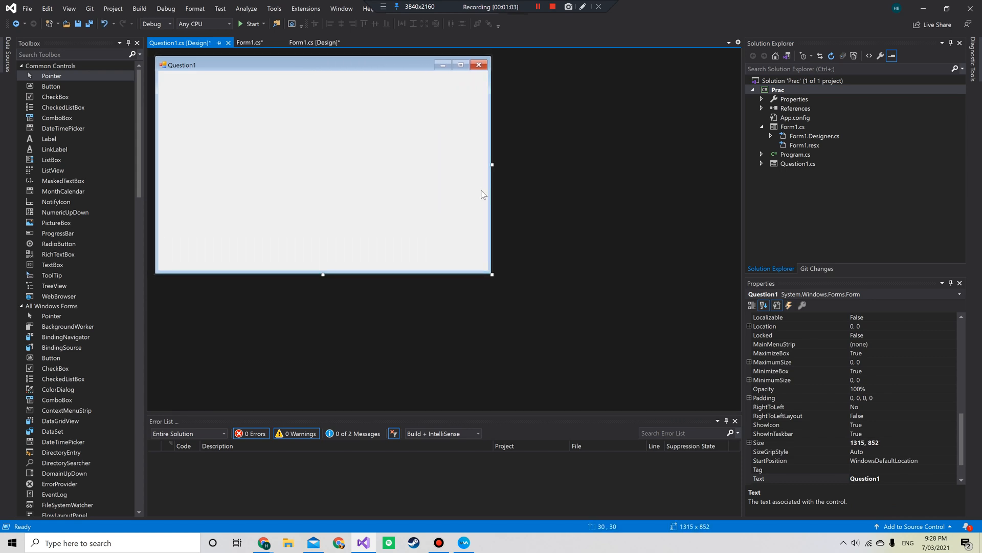
pyautogui.moveTo(365, 109)
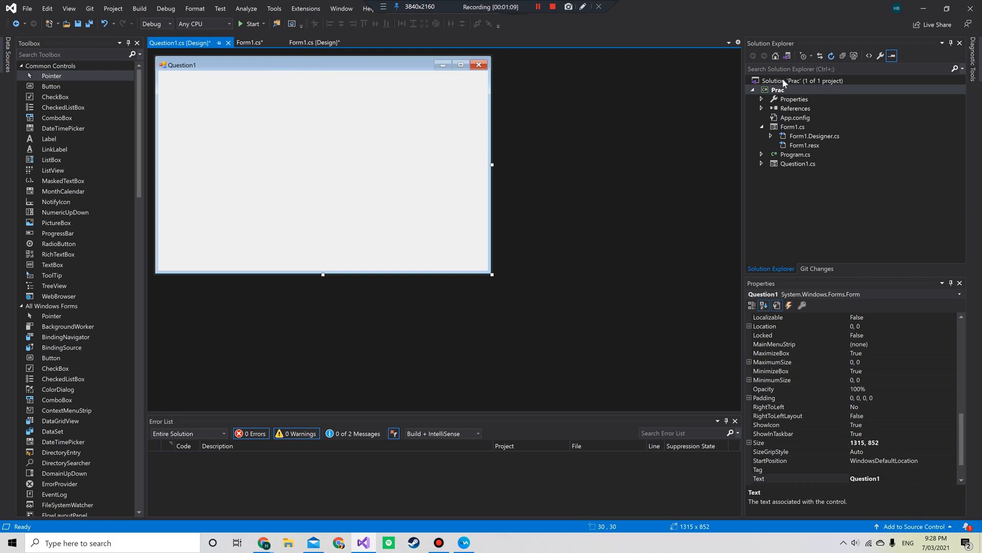
pyautogui.click(792, 126)
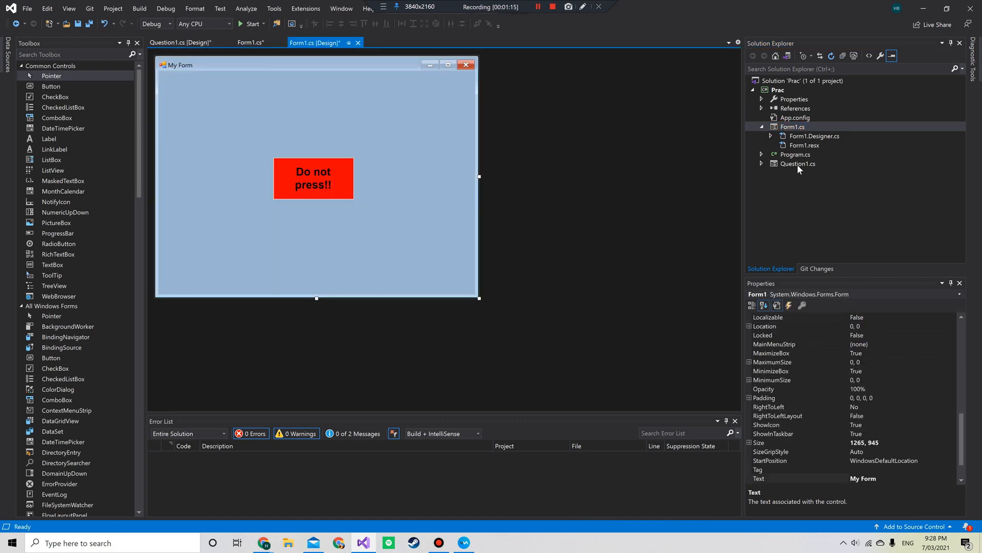
pyautogui.click(799, 164)
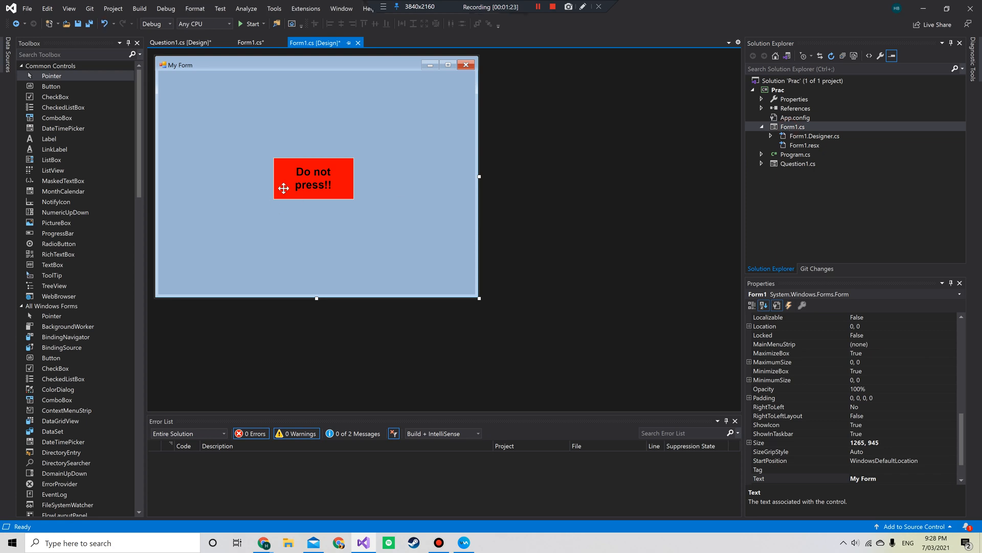
pyautogui.moveTo(287, 182)
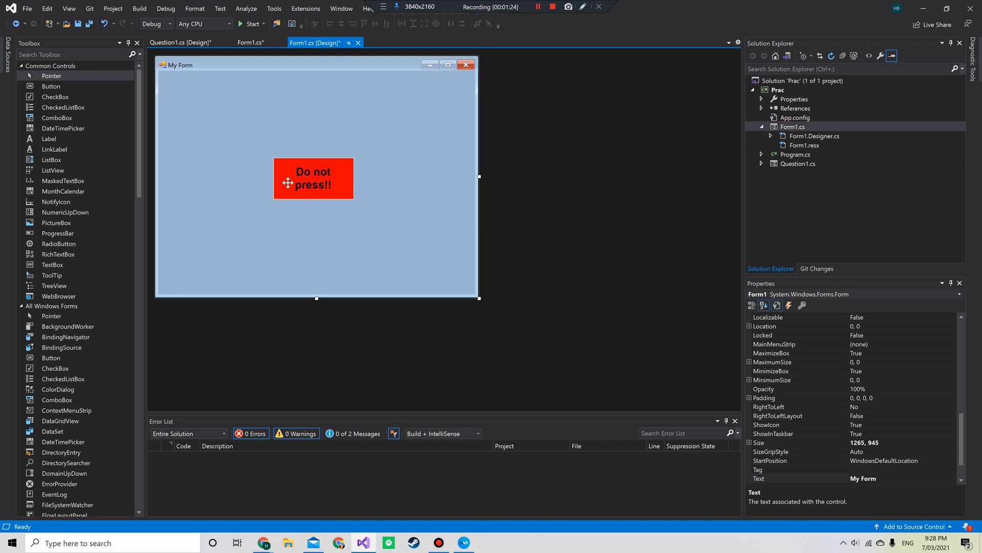
pyautogui.moveTo(120, 115)
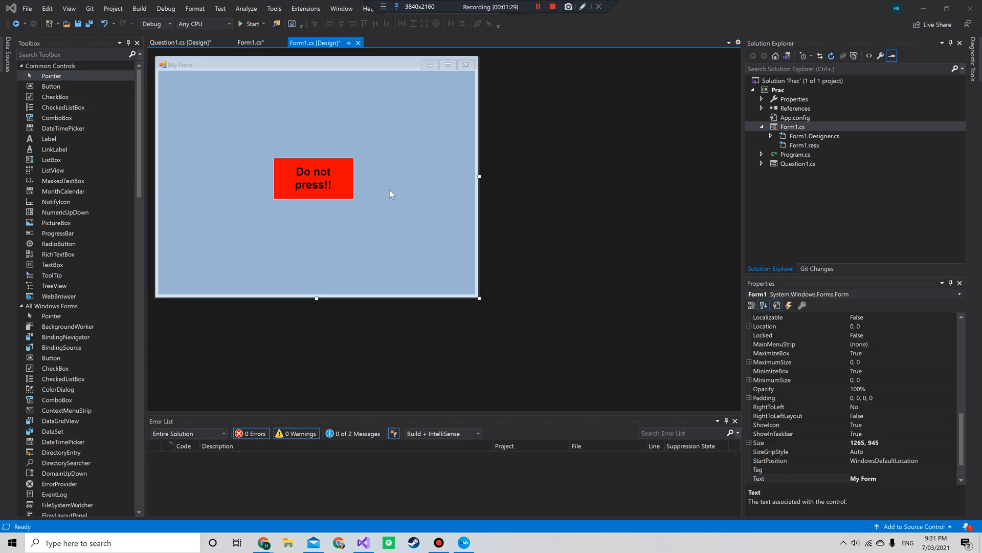
pyautogui.moveTo(152, 188)
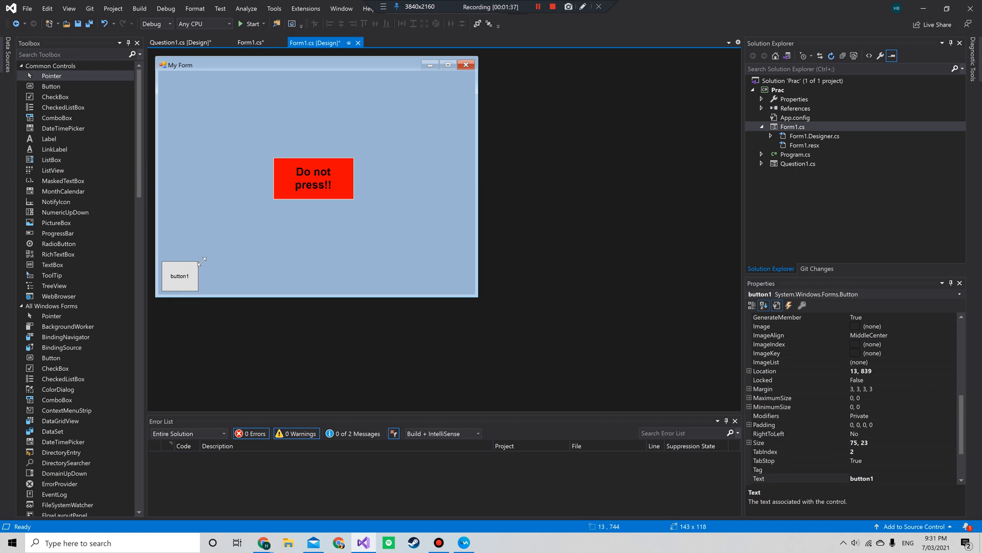
# Move the new button to Form1's bottom-right; name it btnNext with caption Next
pyautogui.moveTo(179, 276); pyautogui.dragTo(453, 276)
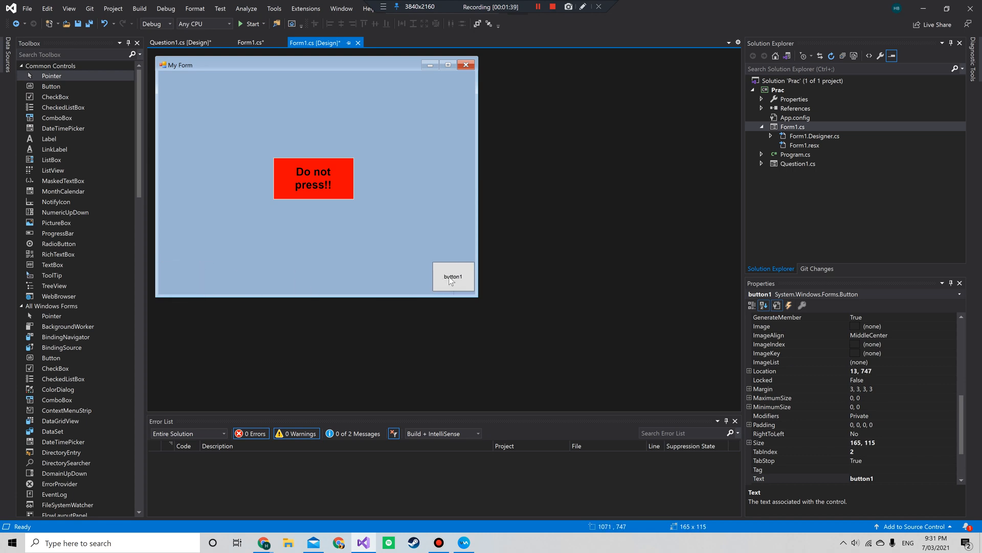
pyautogui.click(451, 276)
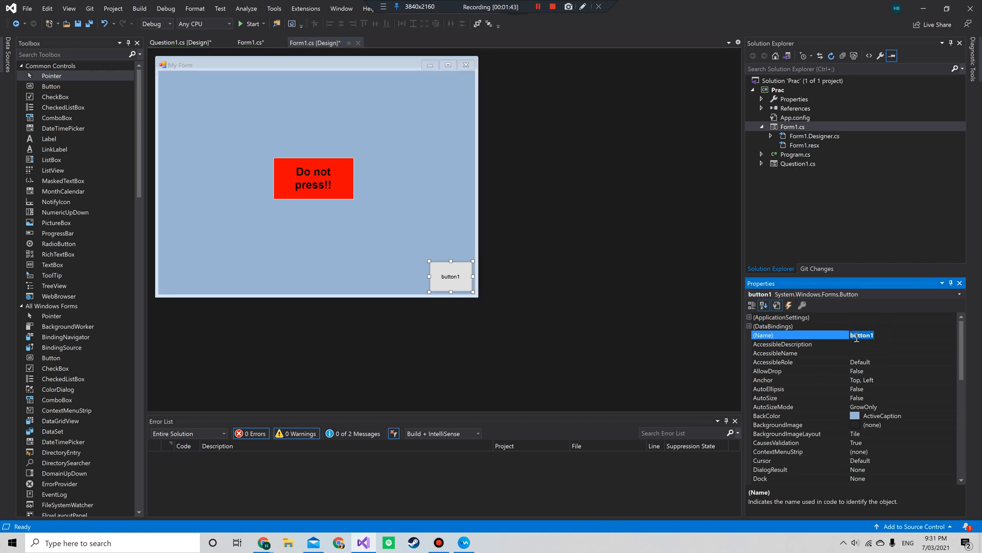
pyautogui.write('btn')
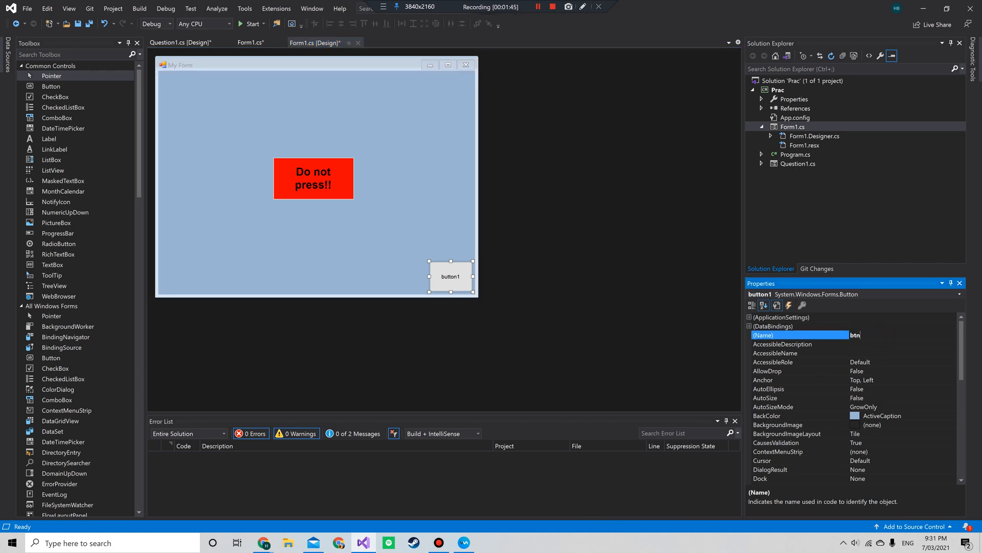
pyautogui.write('Nex')
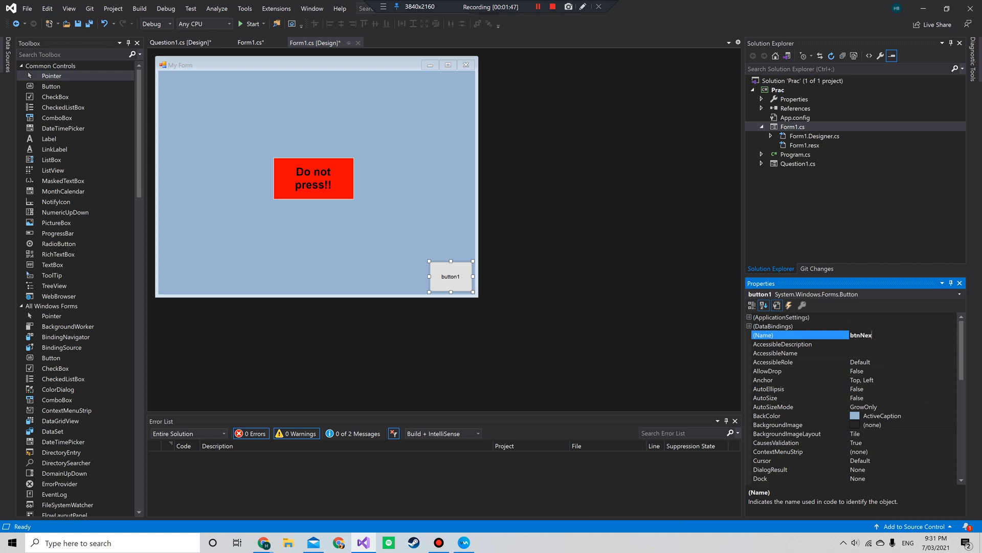
pyautogui.write('t')
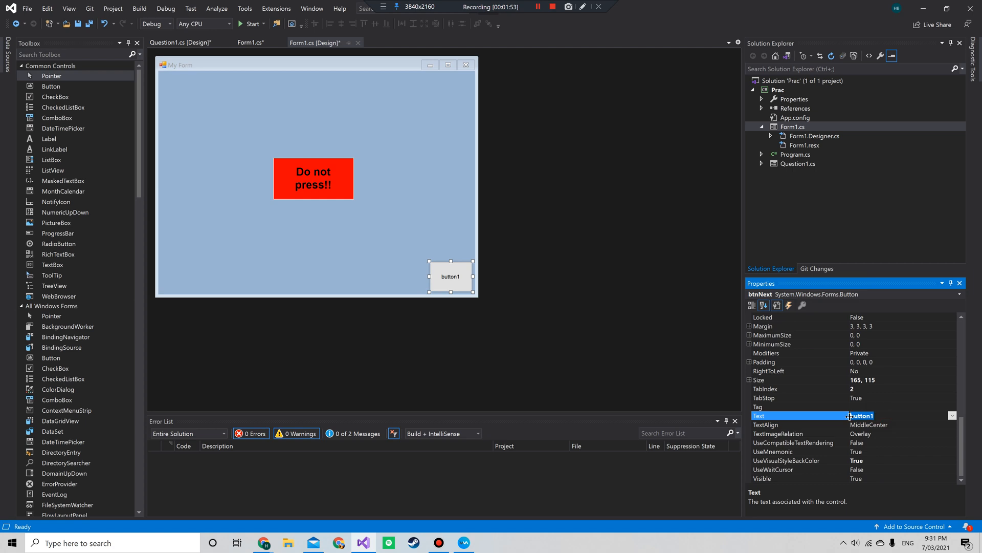
pyautogui.write('Next')
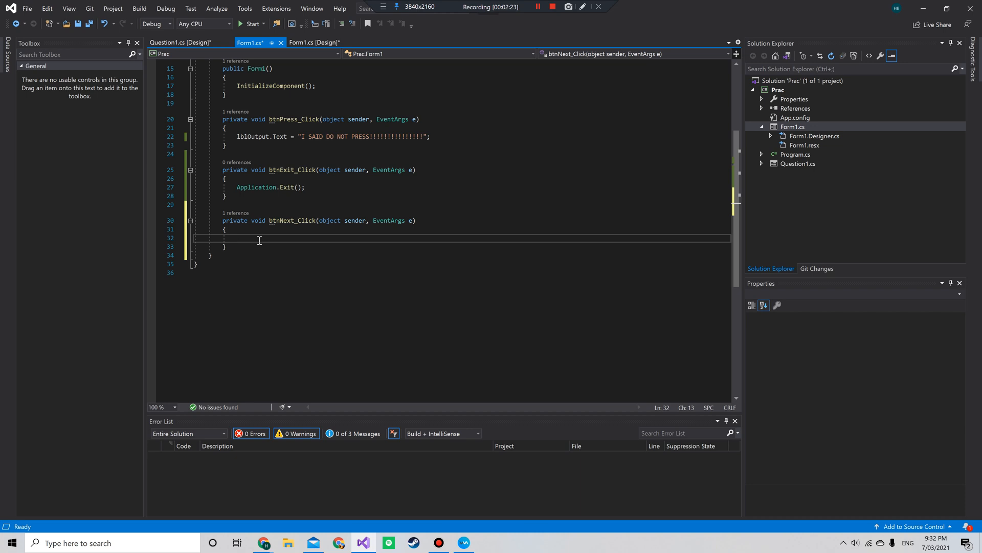
# Write 'Form Question1 = new Question1();' in btnNext_Click, correcting a mistyped colon
pyautogui.write('Form')
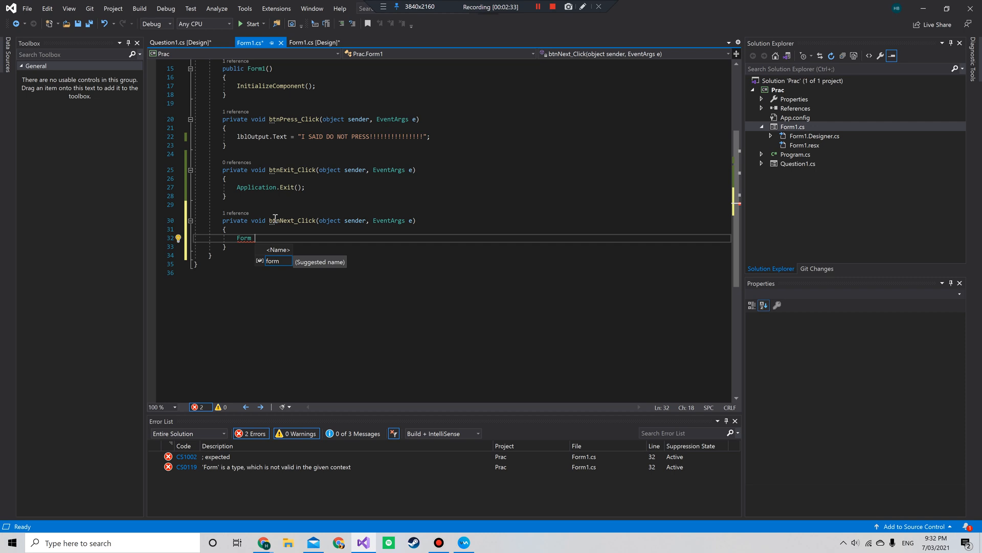
pyautogui.write('Question1')
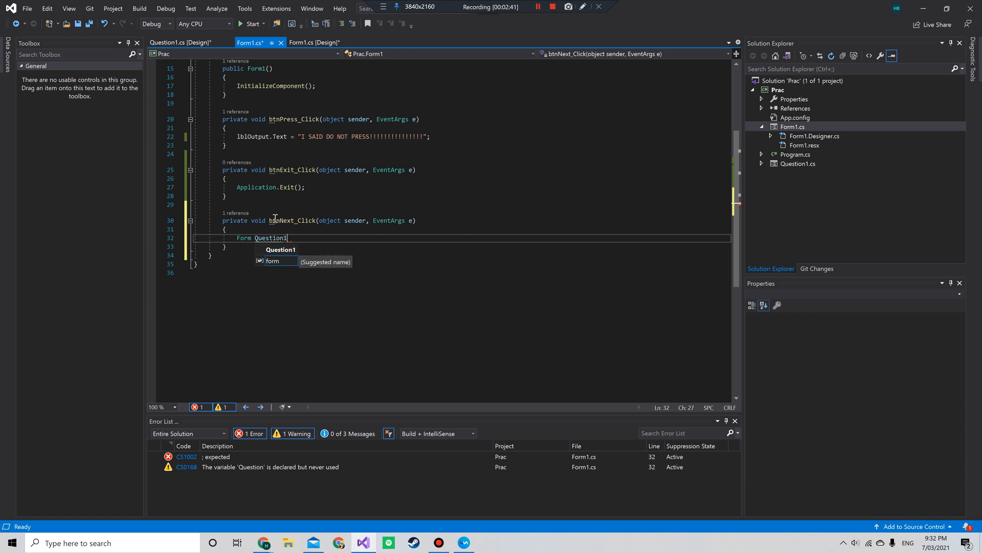
pyautogui.write('=')
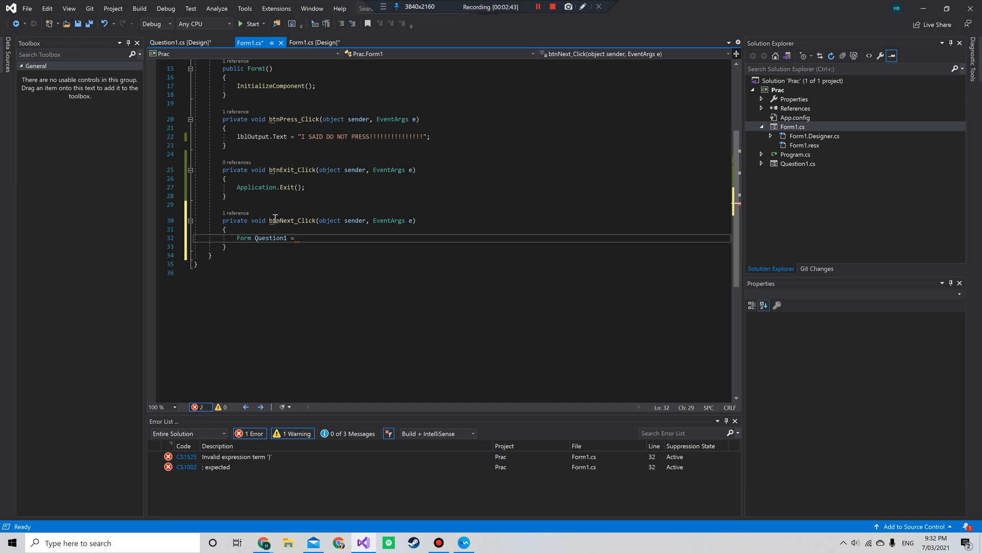
pyautogui.write('new')
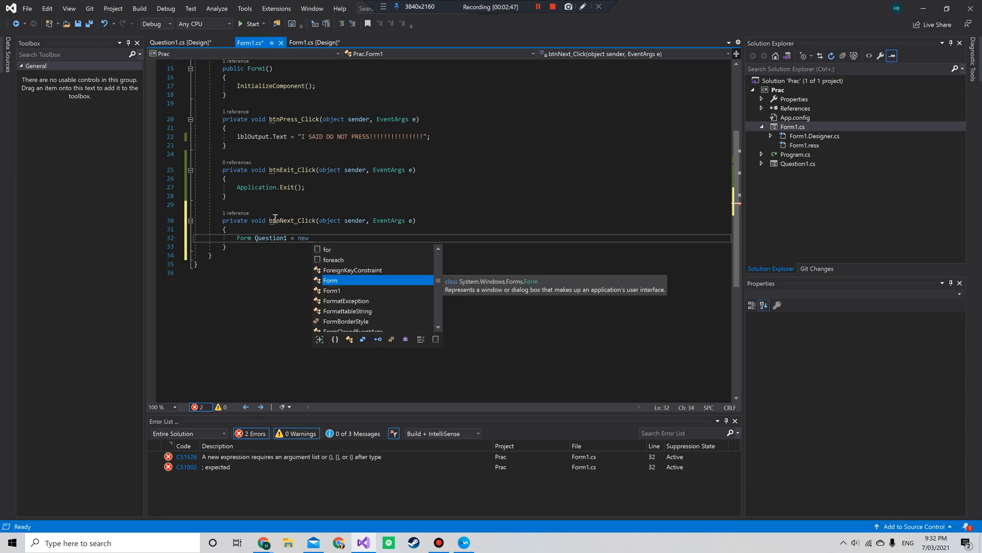
pyautogui.write('Question1')
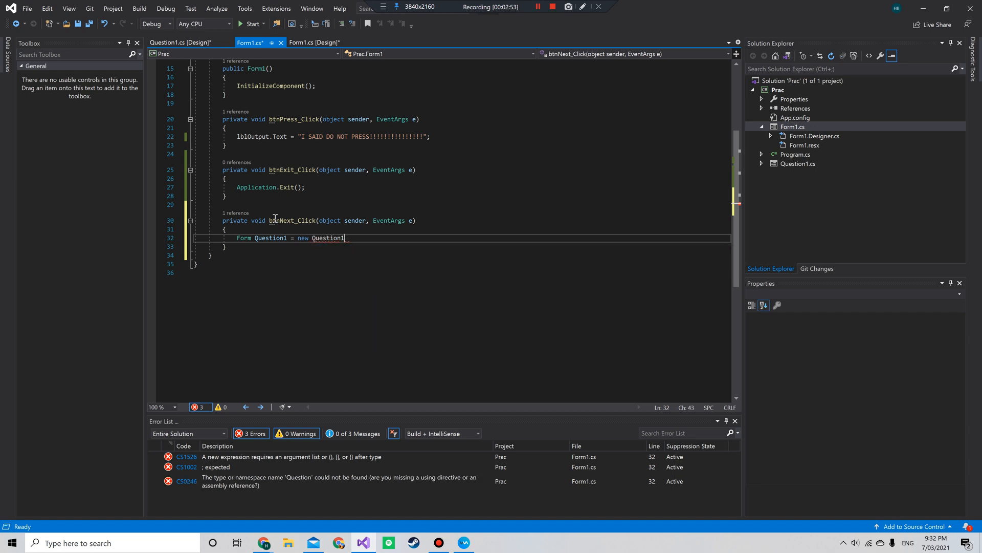
pyautogui.doubleClick(327, 238)
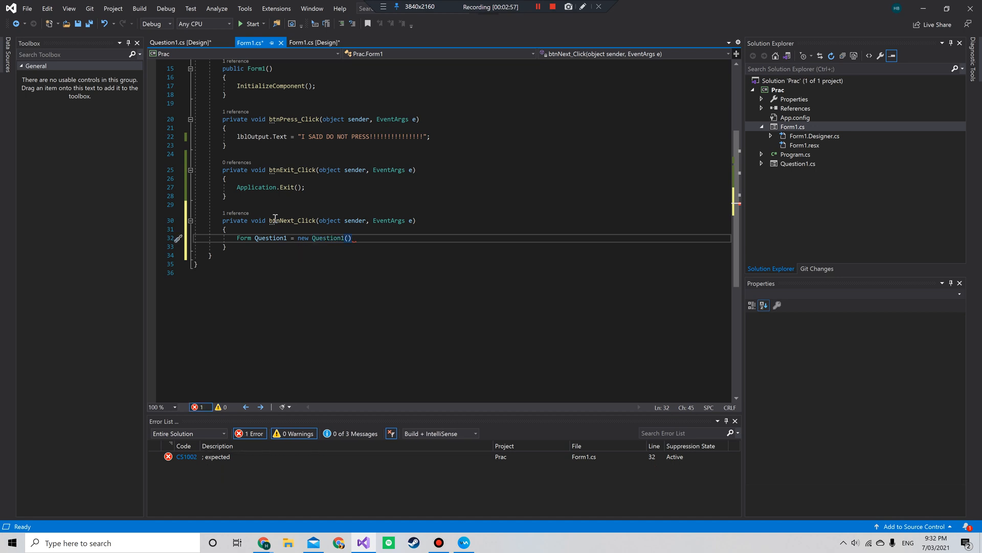
pyautogui.write(':')
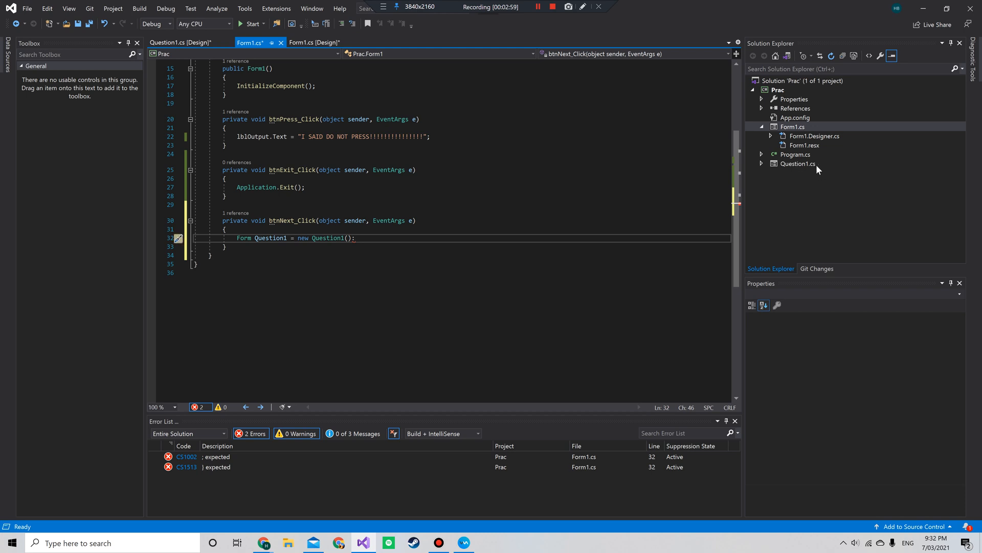
pyautogui.press('Backspace')
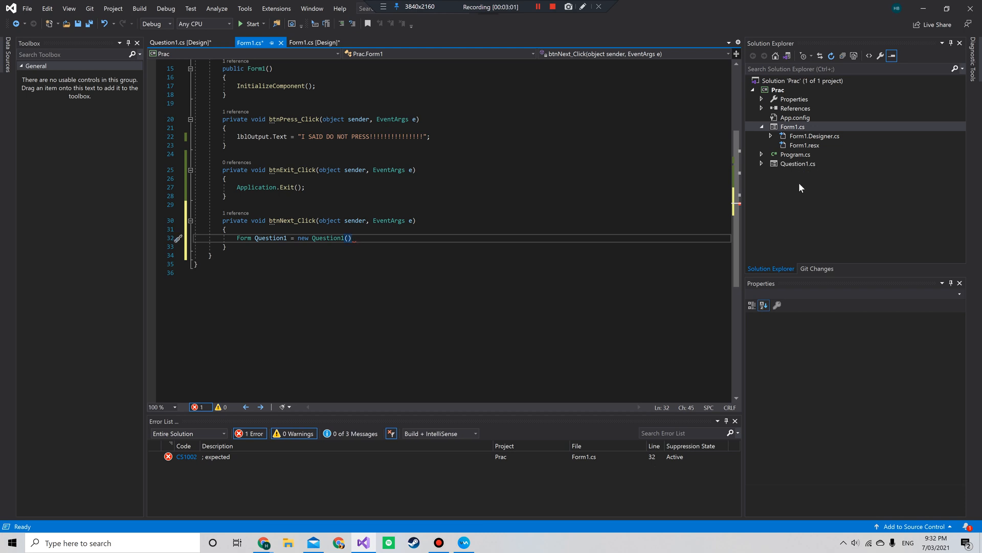
pyautogui.write(';')
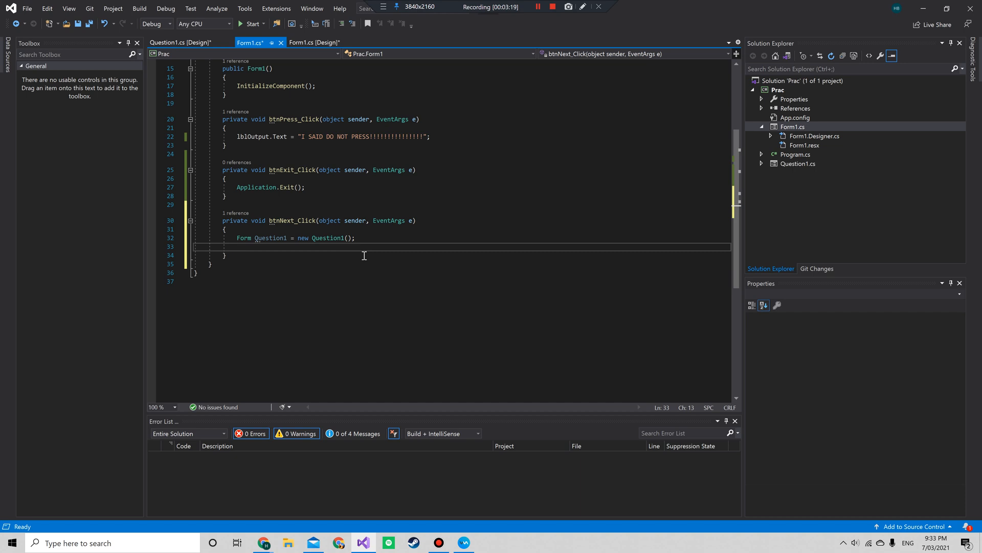
# Add 'Question1.Show();' below the new form line in btnNext_Click
pyautogui.write('Question1')
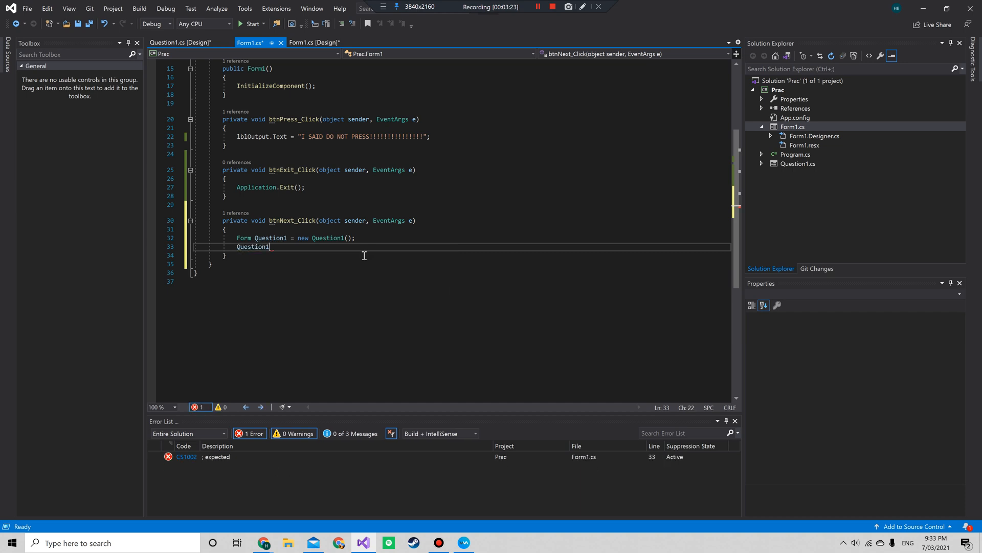
pyautogui.write('.S')
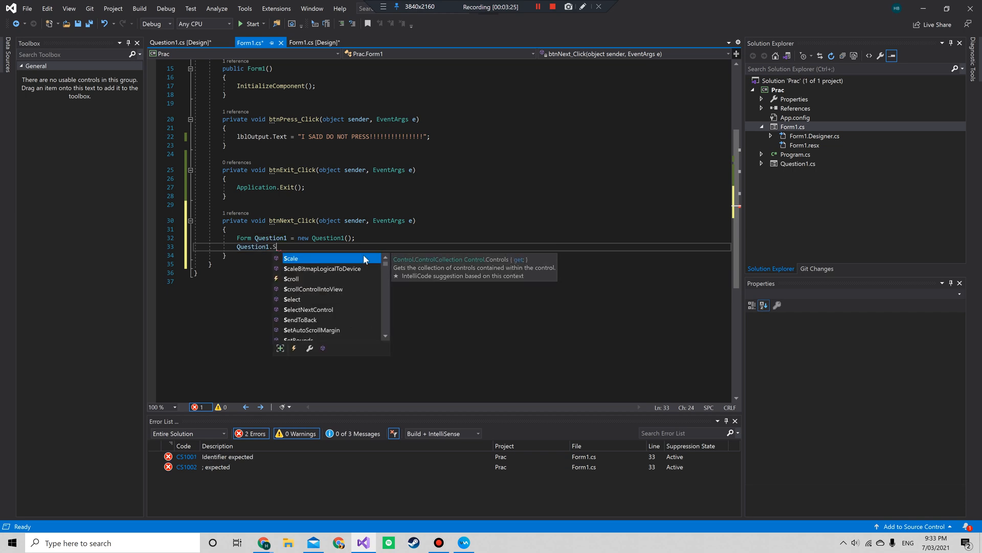
pyautogui.write('how();')
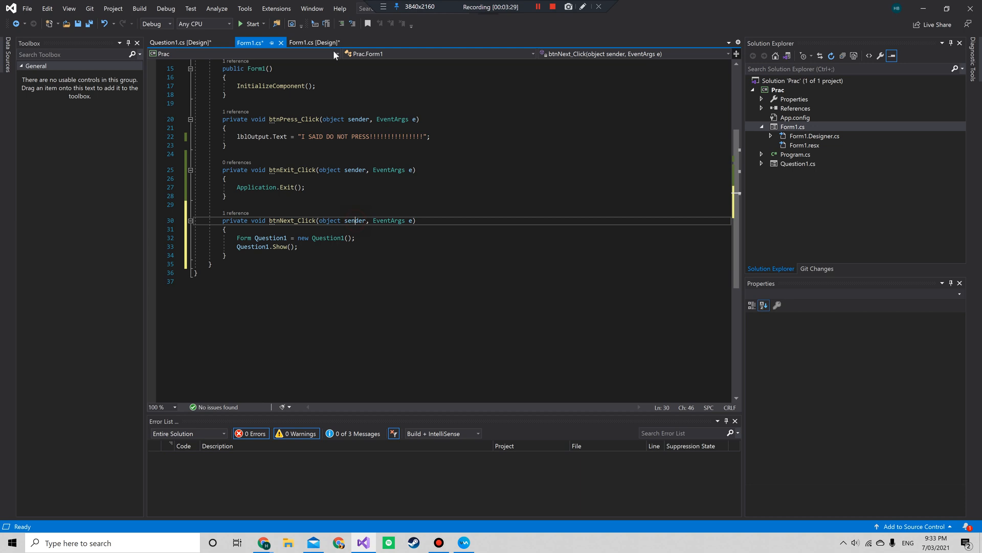
pyautogui.click(250, 24)
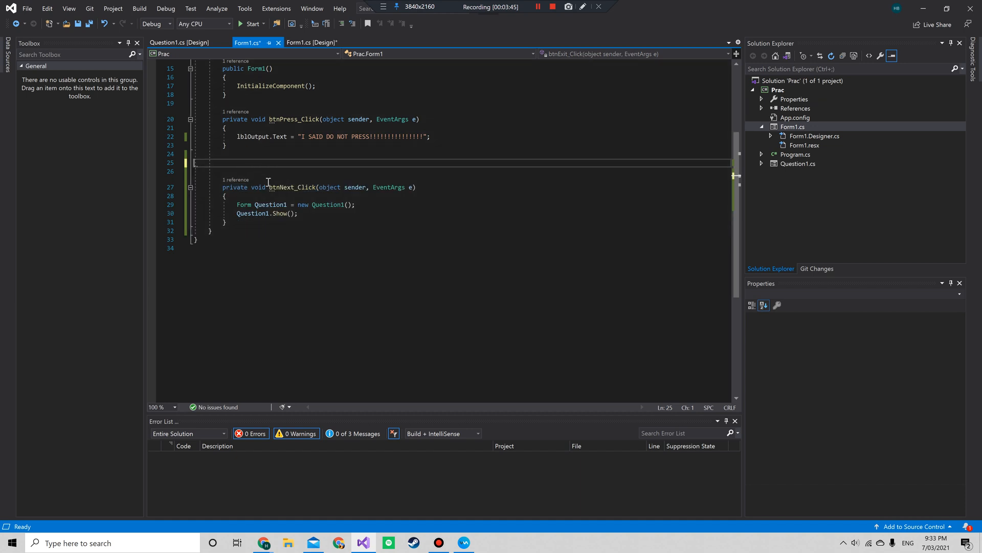
pyautogui.moveTo(288, 187)
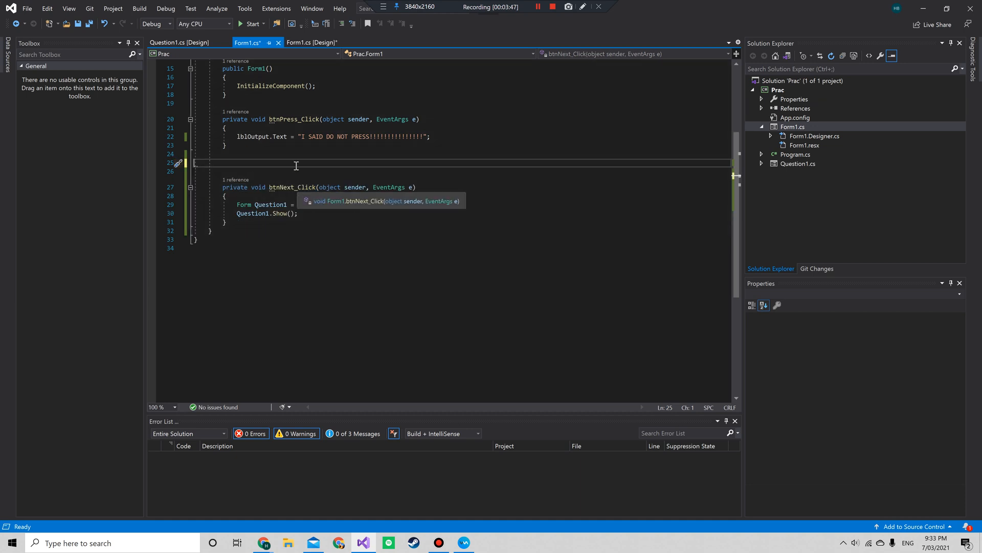
# Open the Question1.cs [Design] tab, then go back to the Form1 designer
pyautogui.click(180, 42)
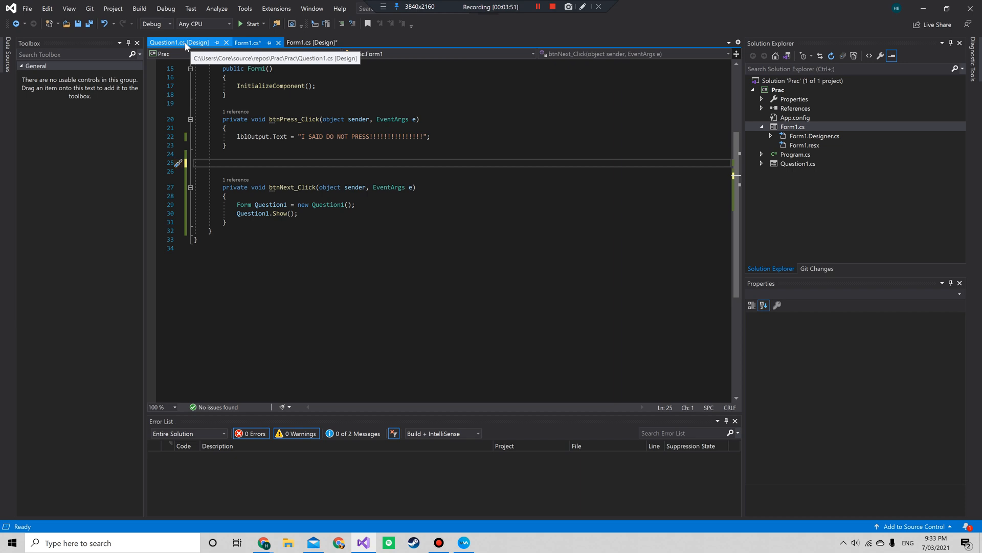
pyautogui.click(180, 42)
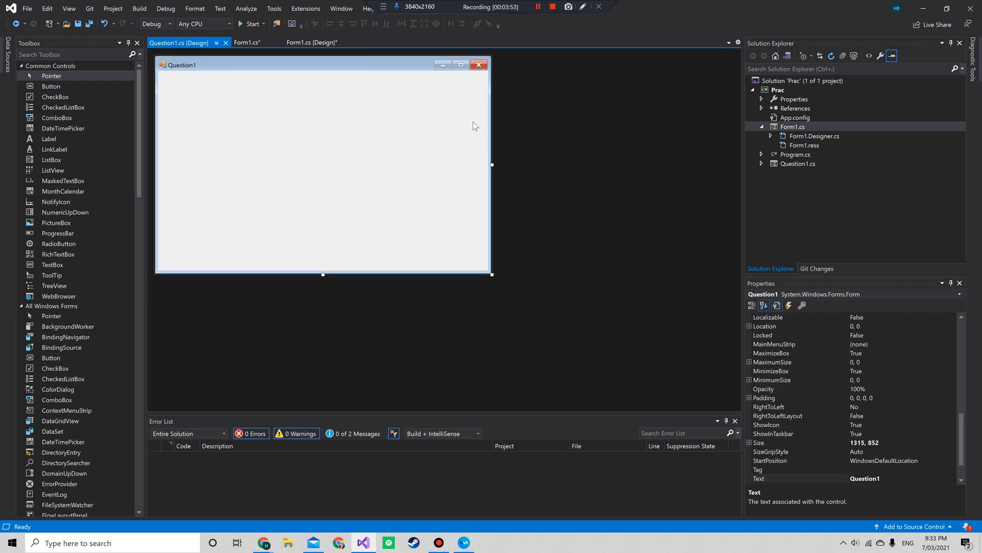
pyautogui.moveTo(307, 86)
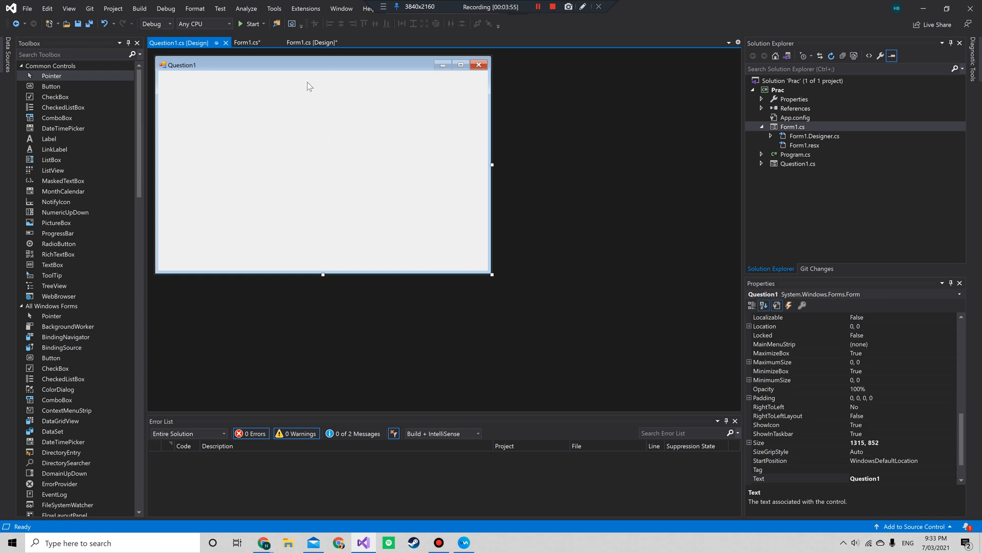
pyautogui.click(312, 42)
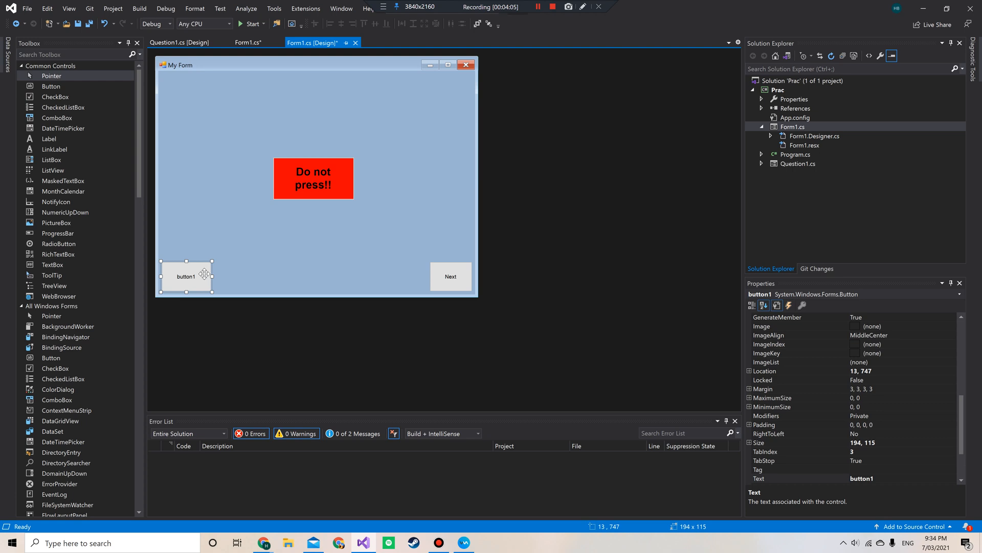
# Rename button1 to btnClose and set its Text to Exit in Properties
pyautogui.click(764, 306)
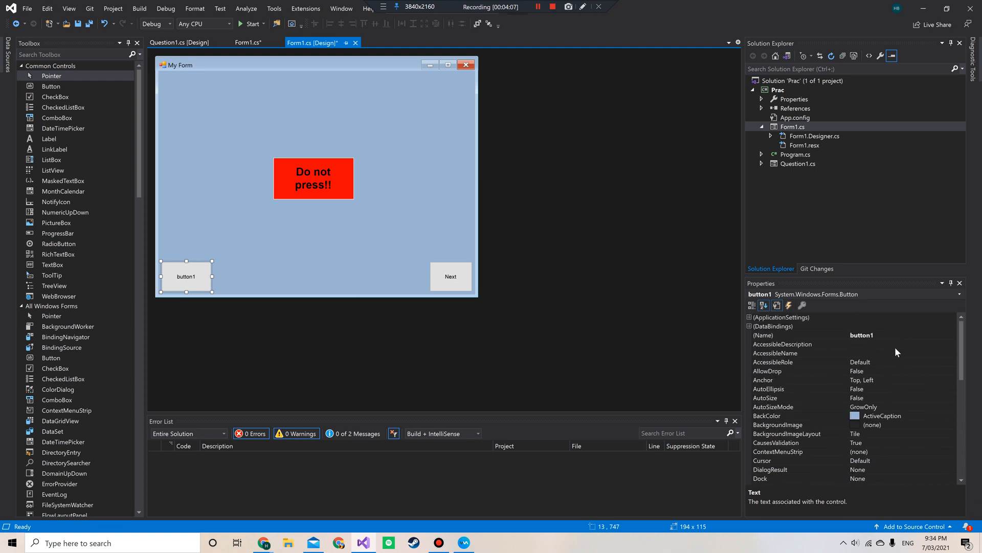
pyautogui.click(796, 334)
pyautogui.write('btnClose')
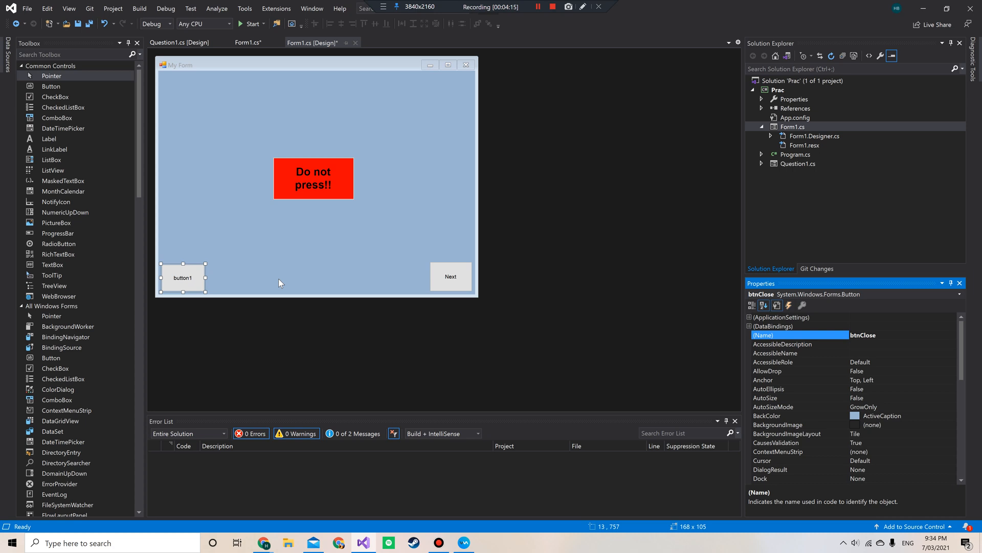
pyautogui.scroll(-3)
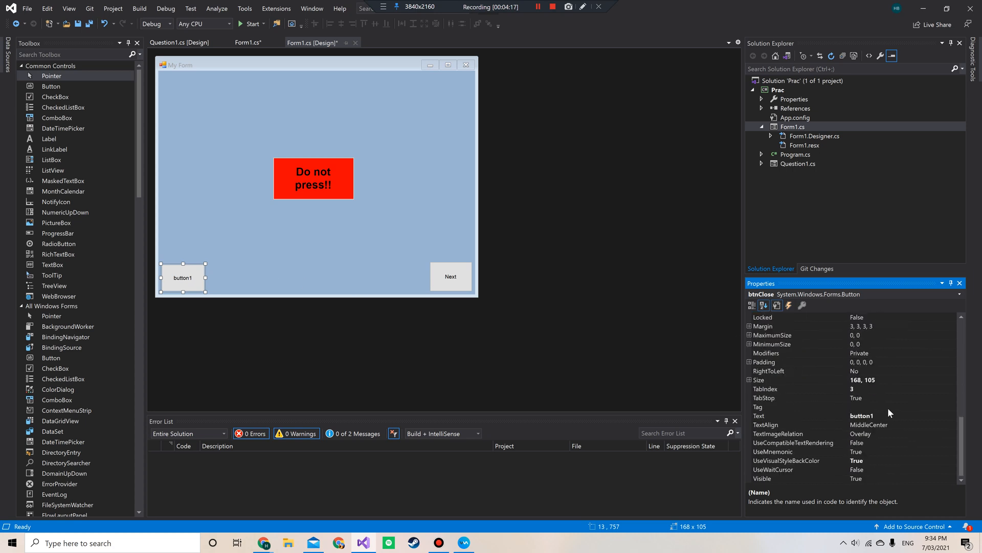
pyautogui.click(777, 416)
pyautogui.write('Exit')
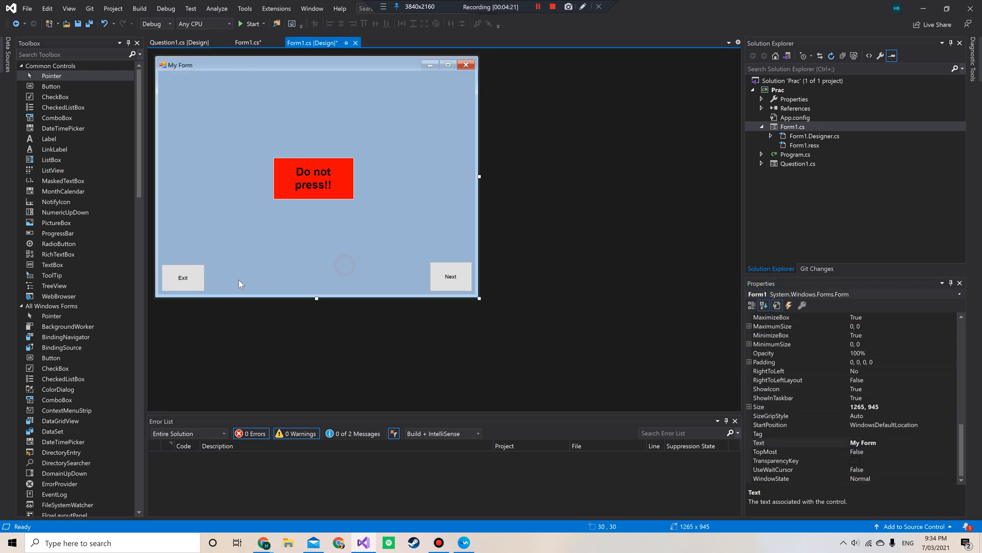
pyautogui.click(182, 276)
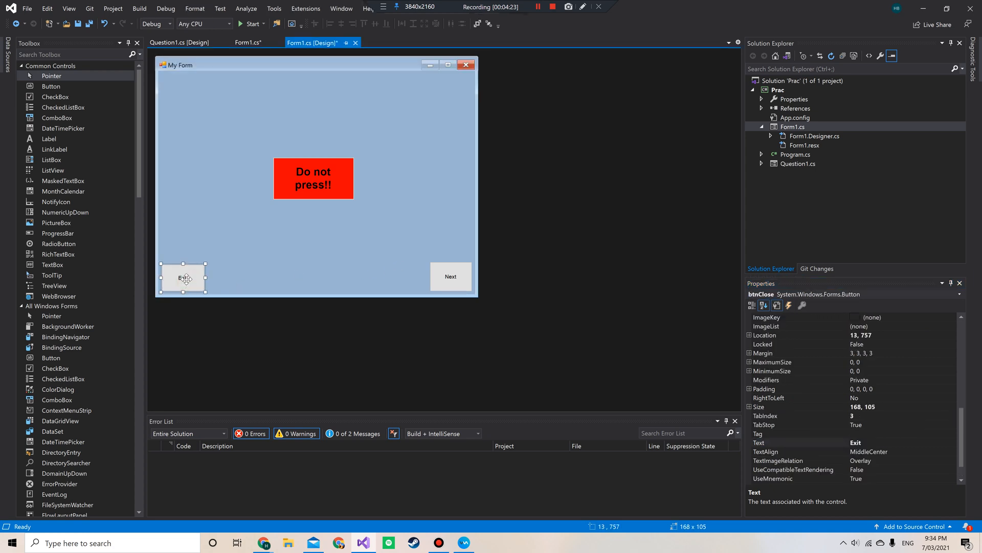
# Create the Exit button's btnClose_Click handler containing 'this.Close();'
pyautogui.doubleClick(182, 277)
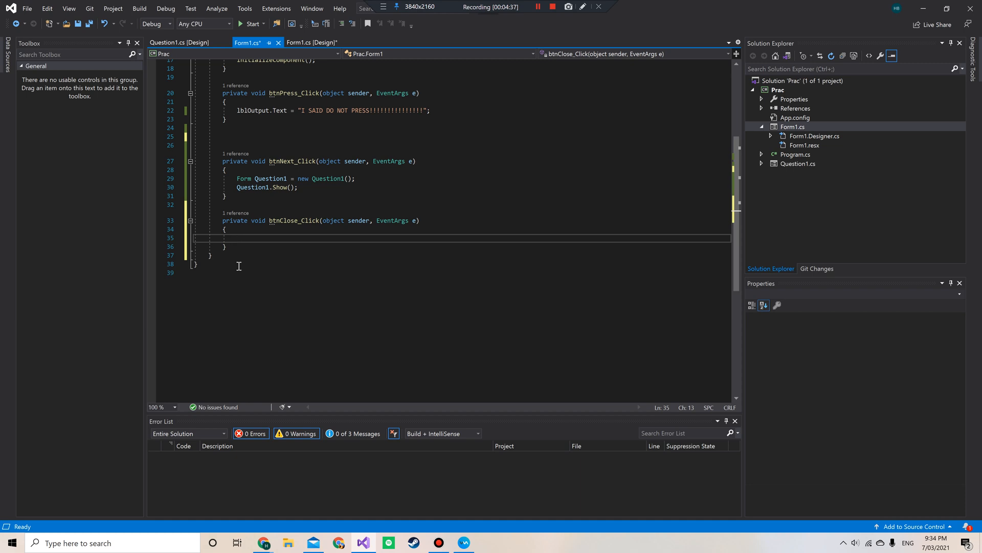
pyautogui.write('this')
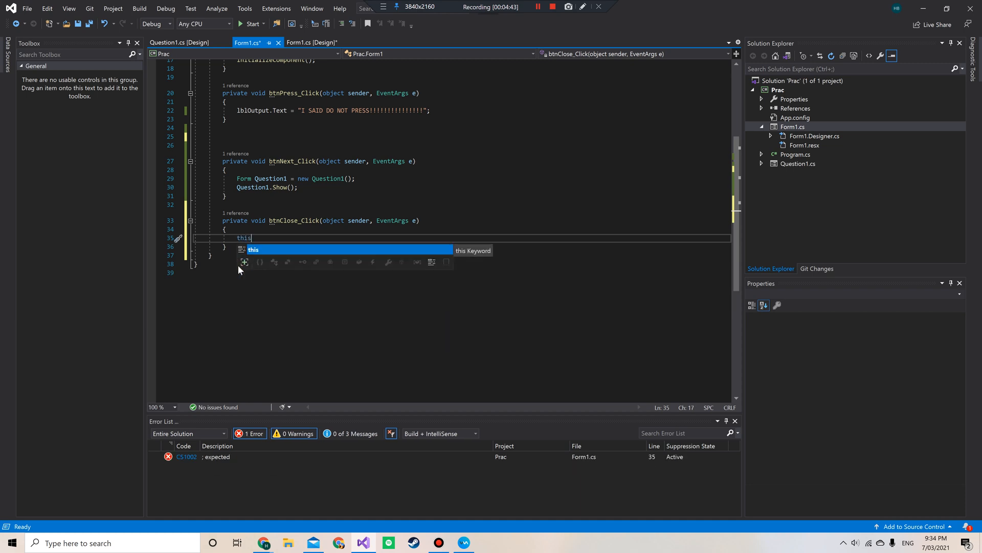
pyautogui.write('.c')
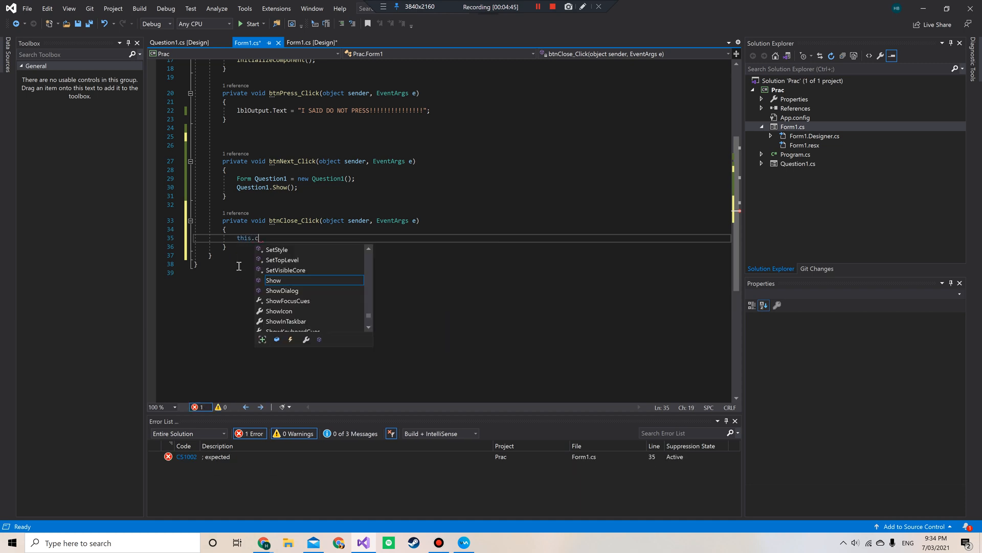
pyautogui.write('lose')
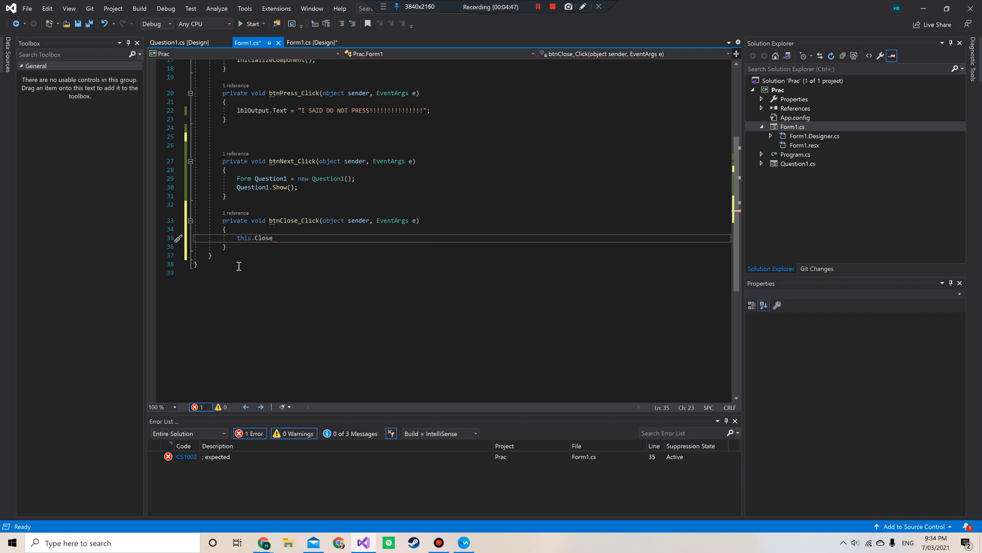
pyautogui.write('();')
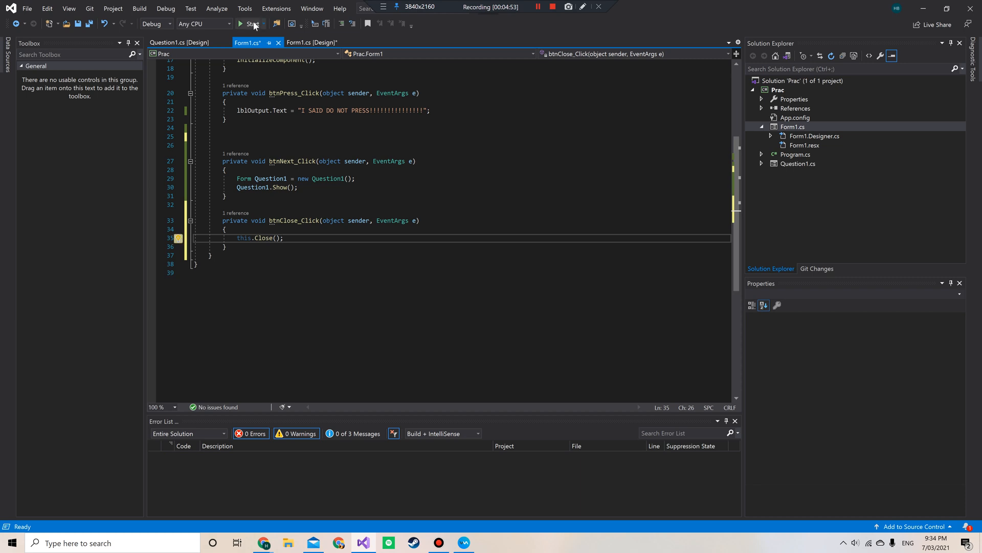
# Save all modified files, then bring up the Question1 form designer
pyautogui.click(249, 24)
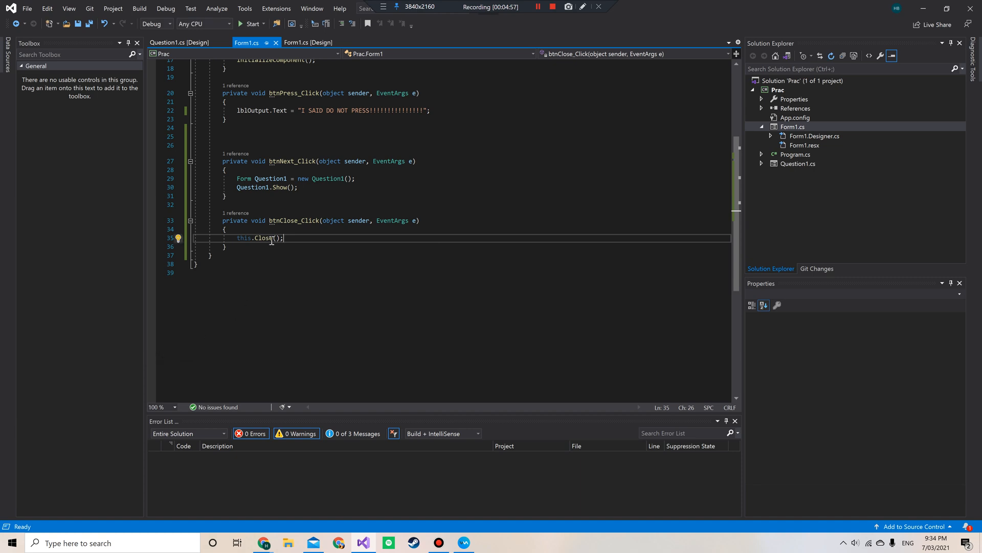
pyautogui.doubleClick(263, 237)
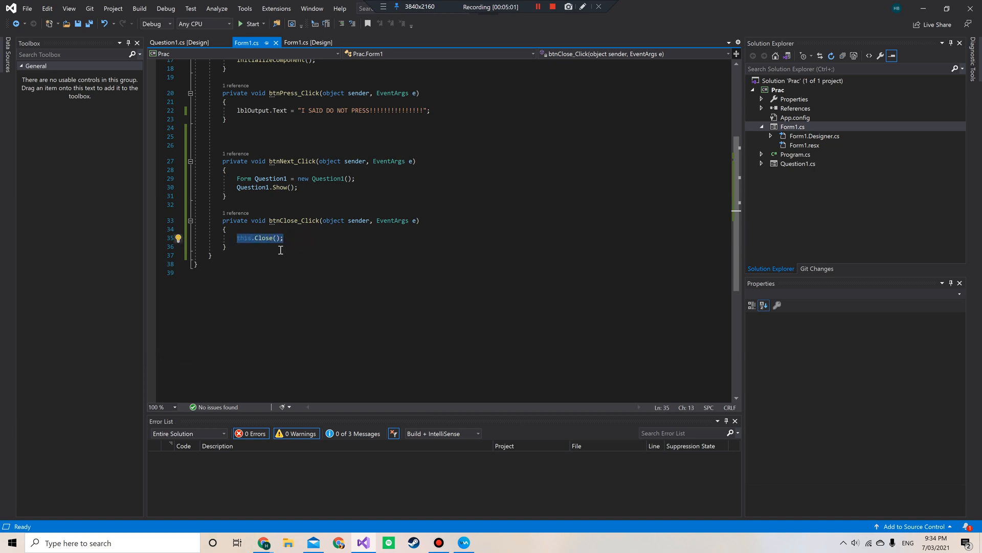
pyautogui.moveTo(309, 256)
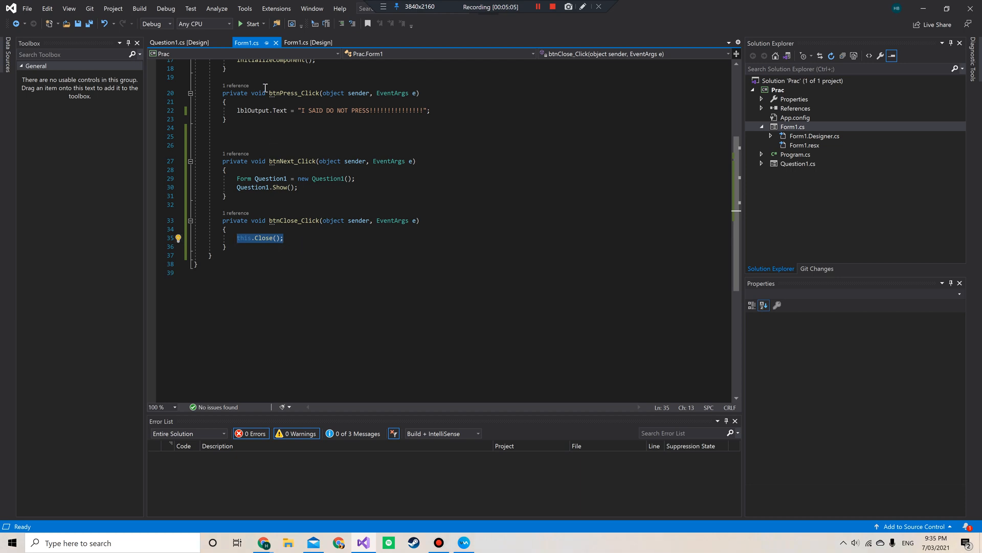
pyautogui.moveTo(508, 325)
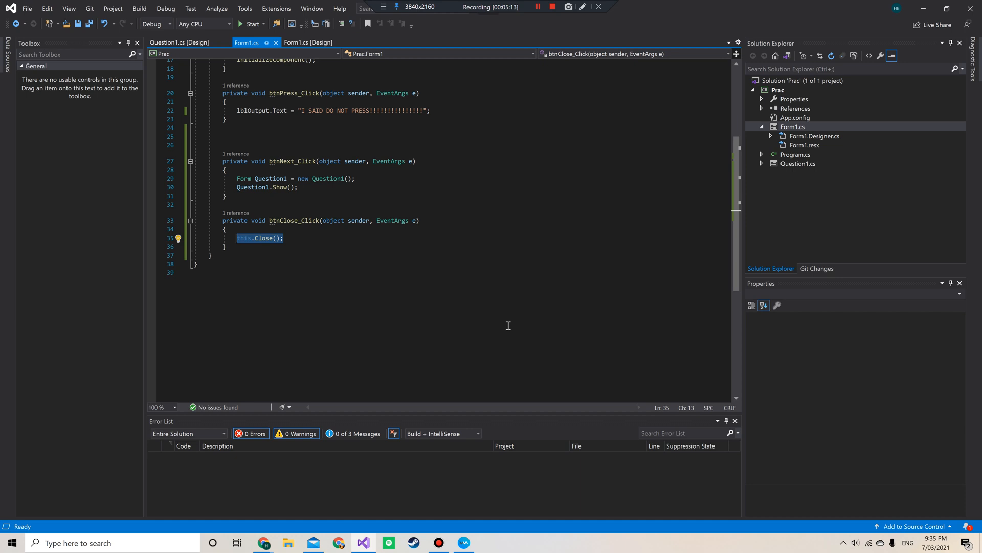
pyautogui.click(798, 164)
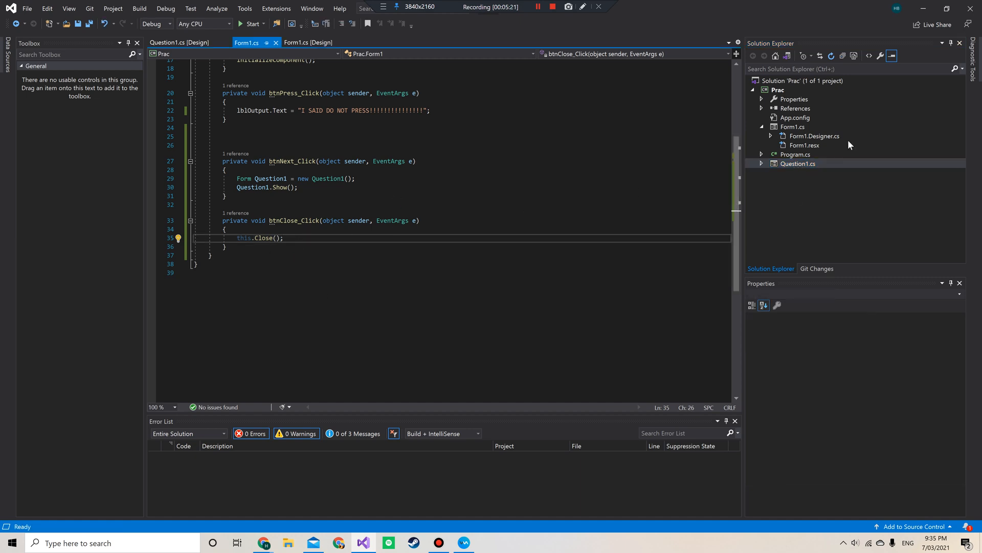
pyautogui.click(178, 42)
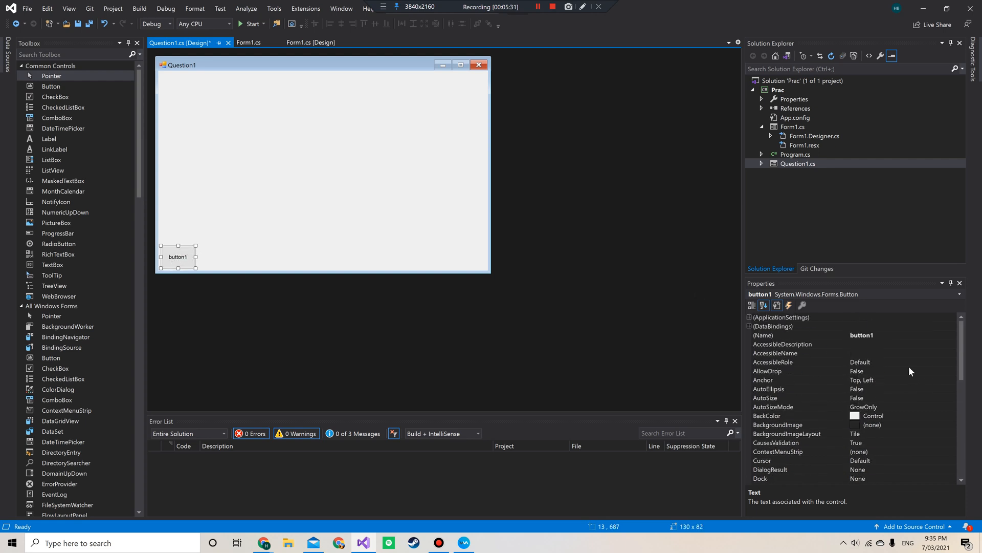
# Set the button's (Name) to btnClose and its Text property to 'Close'
pyautogui.click(792, 335)
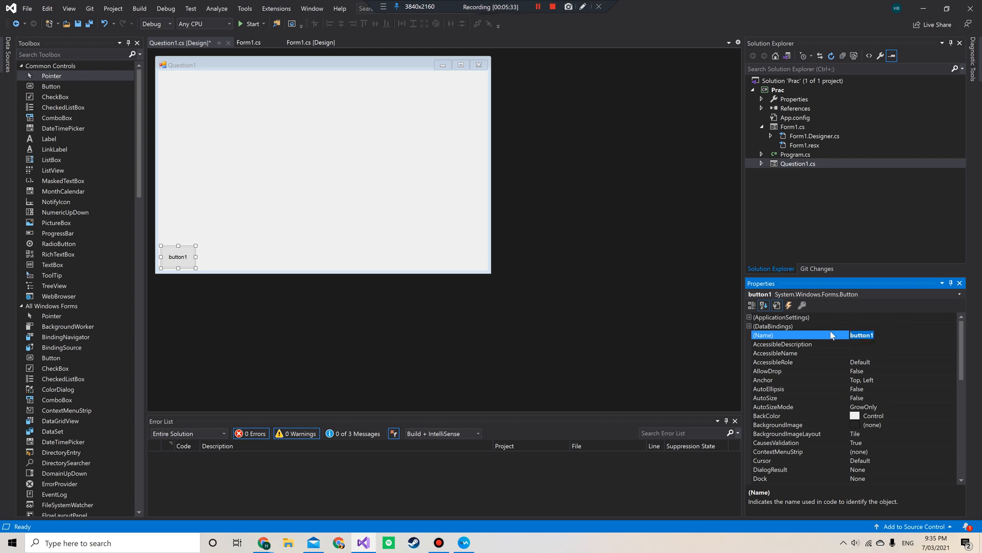
pyautogui.write('btnClose')
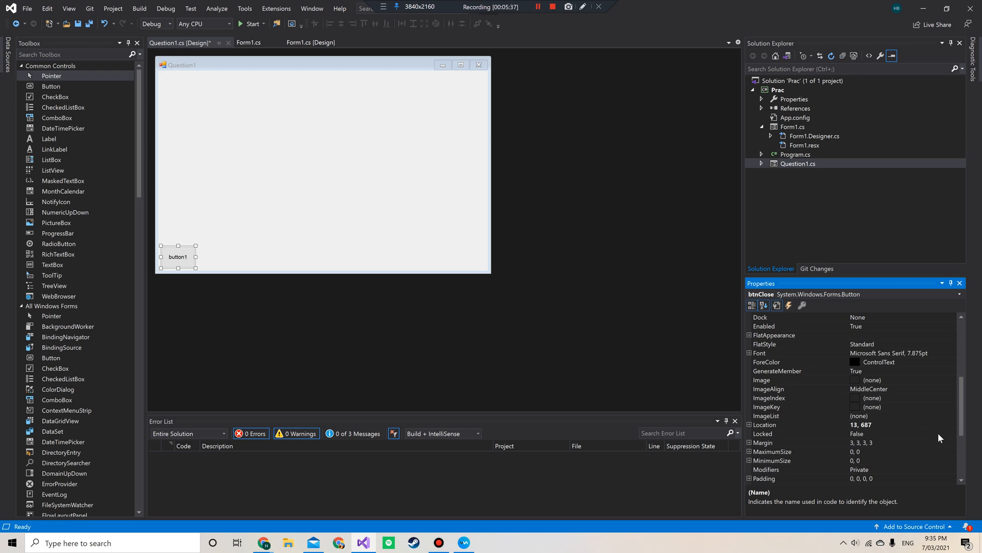
pyautogui.scroll(-3)
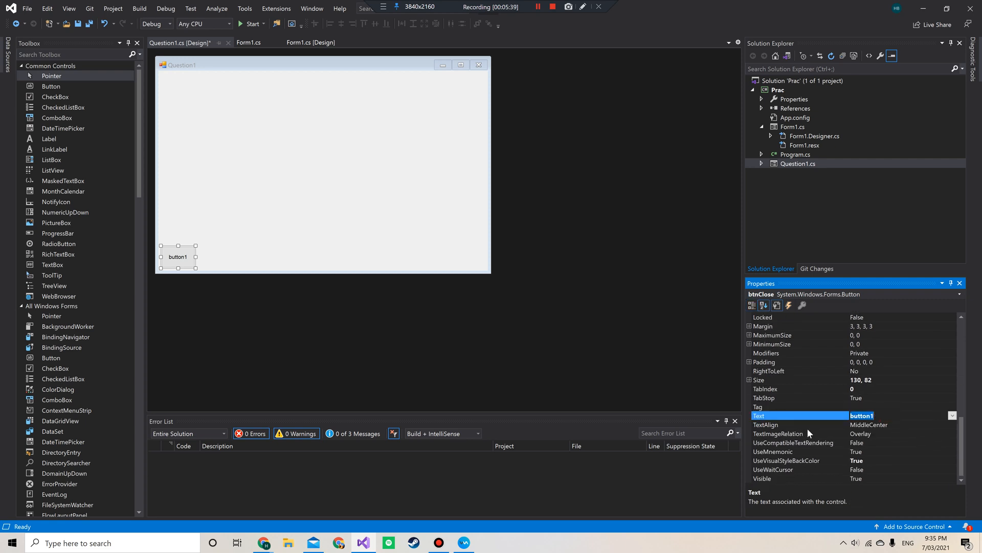
pyautogui.write('Close')
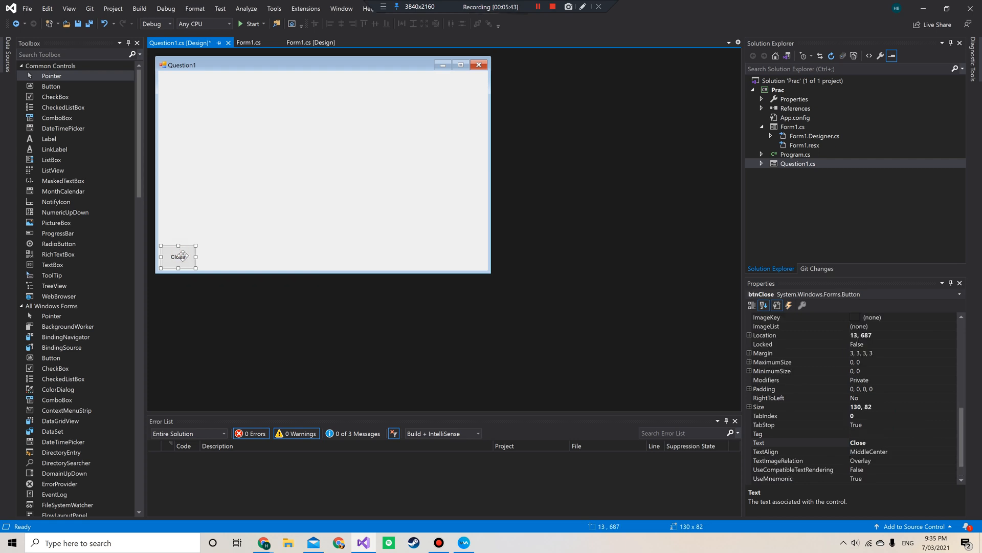
# Generate the btnClose_Click handler and have it call this.Close();
pyautogui.doubleClick(178, 256)
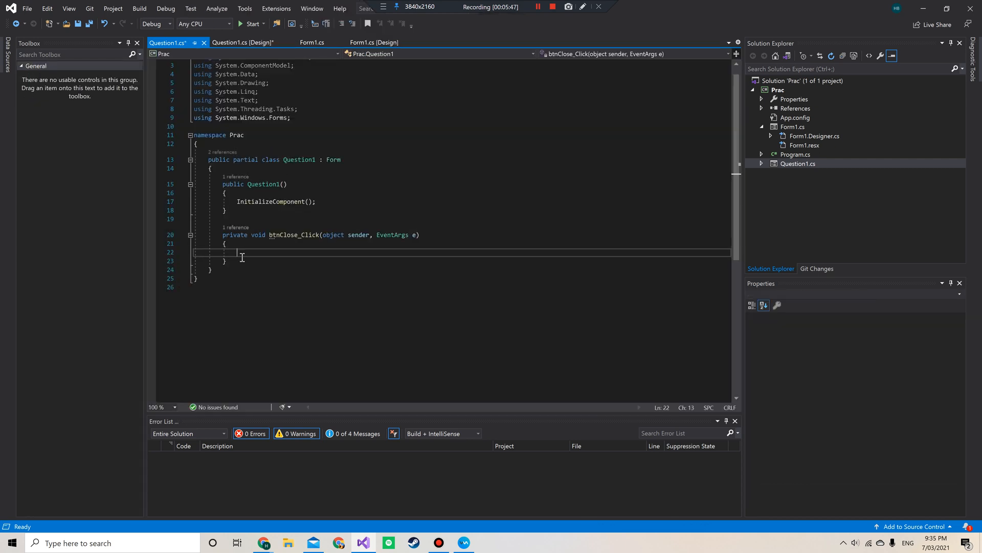
pyautogui.write('this.c')
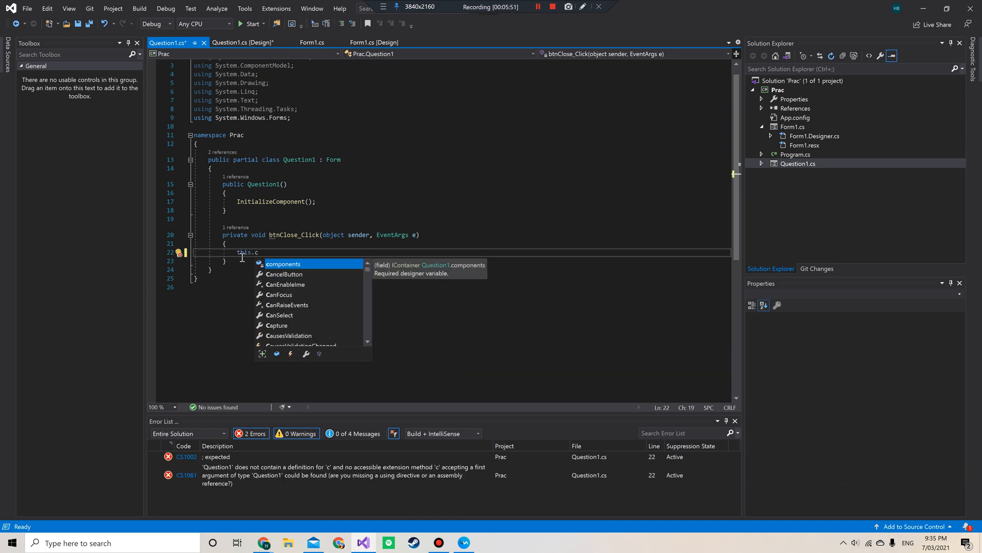
pyautogui.write('lose();')
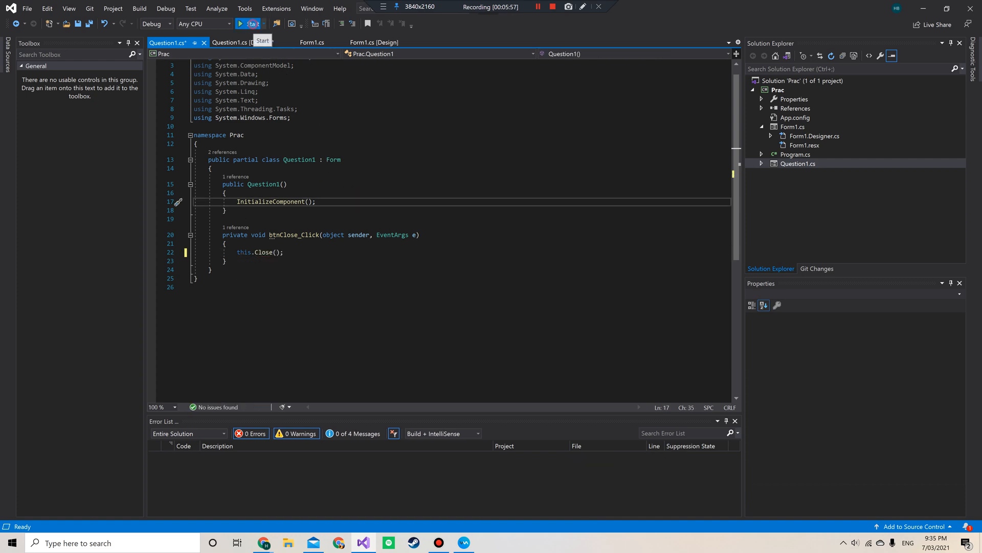
pyautogui.click(246, 24)
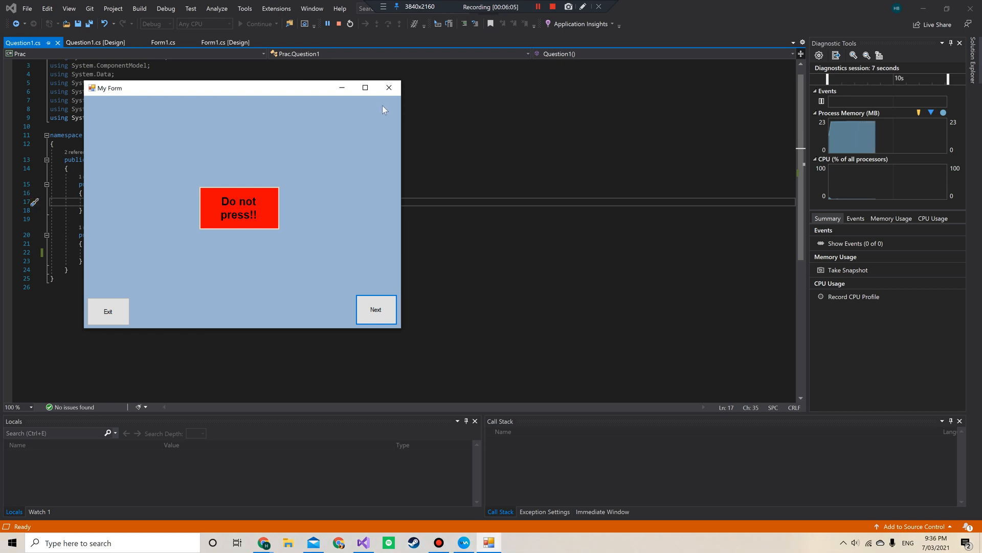
pyautogui.moveTo(235, 321)
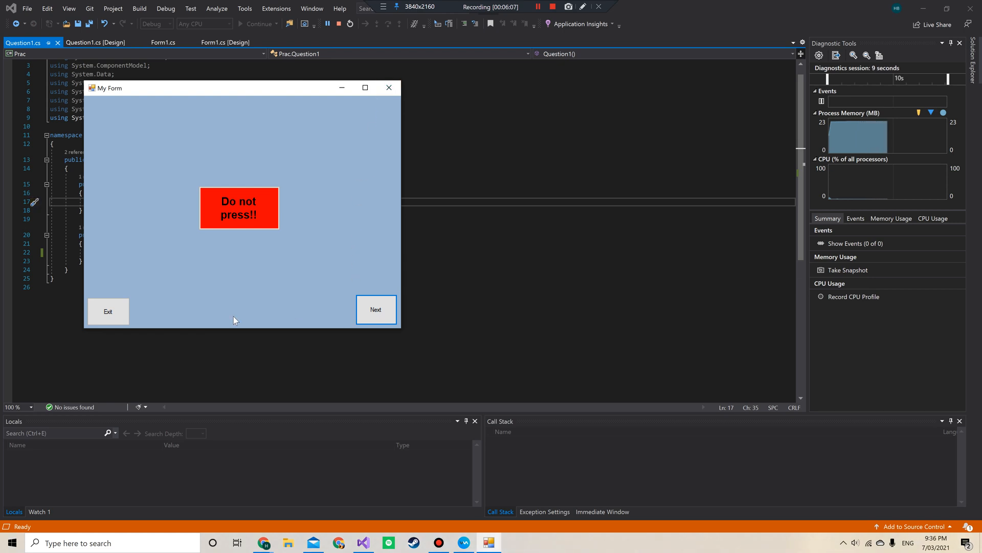
pyautogui.moveTo(373, 224)
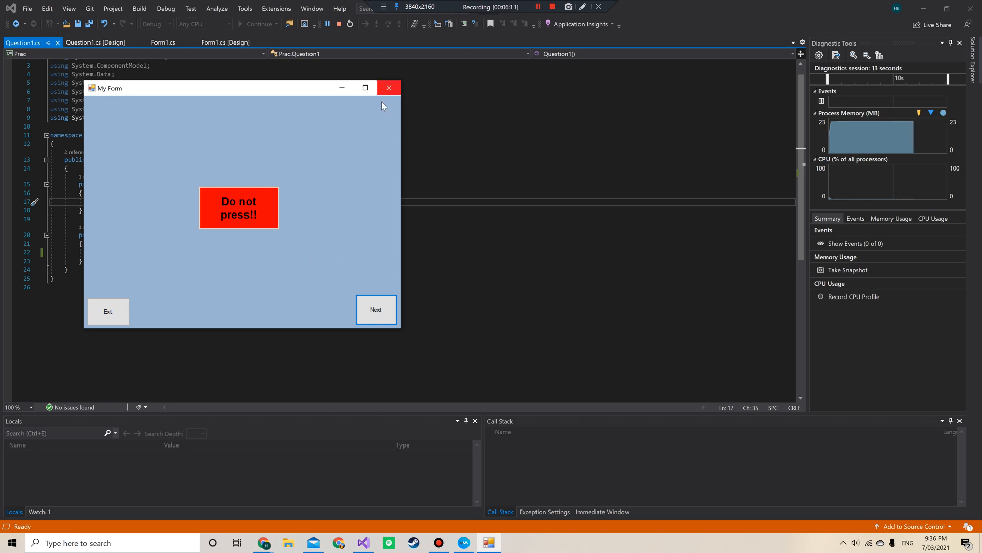
pyautogui.click(388, 88)
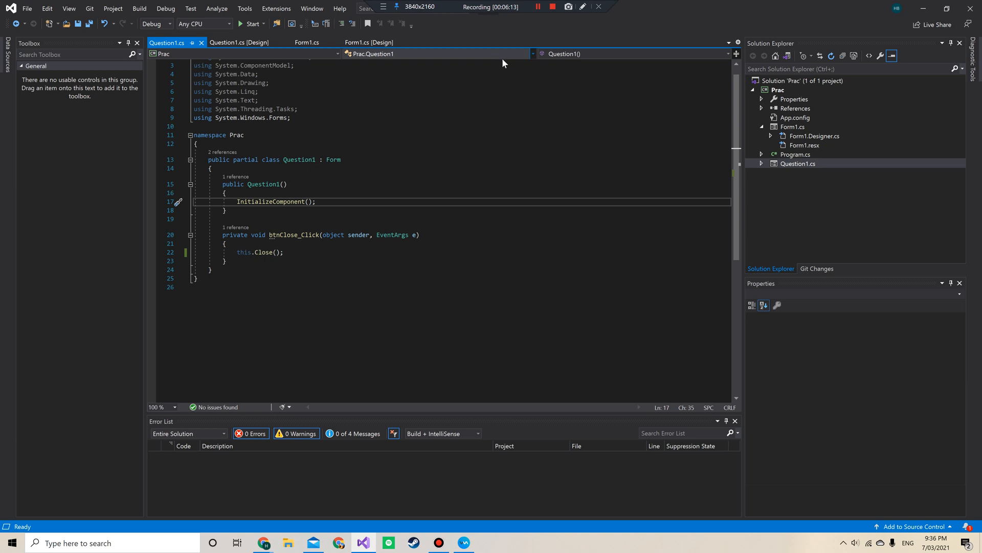
pyautogui.moveTo(303, 146)
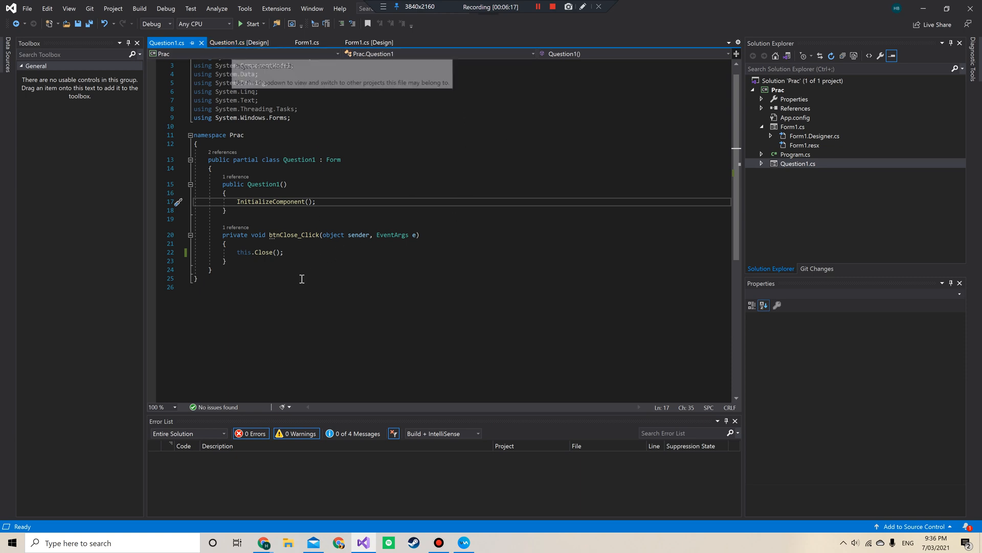
# Place a second Button from the Toolbox on Question1 beside the Close button
pyautogui.click(238, 42)
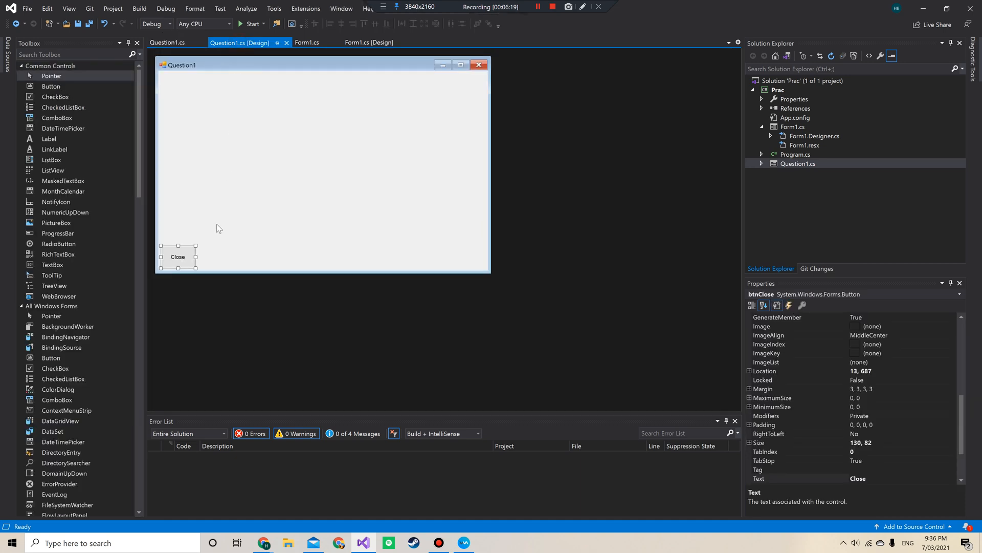
pyautogui.click(51, 86)
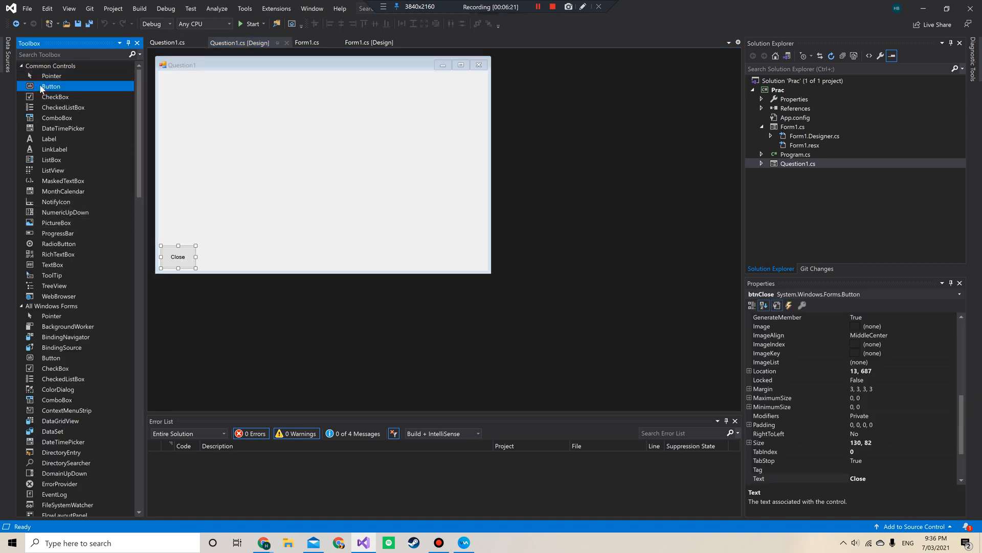
pyautogui.moveTo(50, 86); pyautogui.dragTo(212, 249)
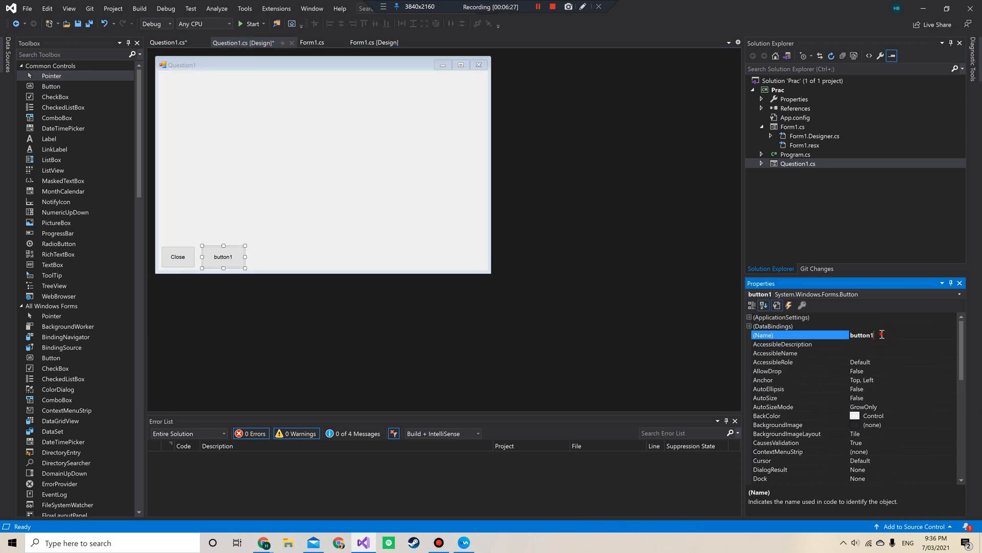
# Name the new button btnCloseAll and set its Text to 'Close All'
pyautogui.write('btnClose')
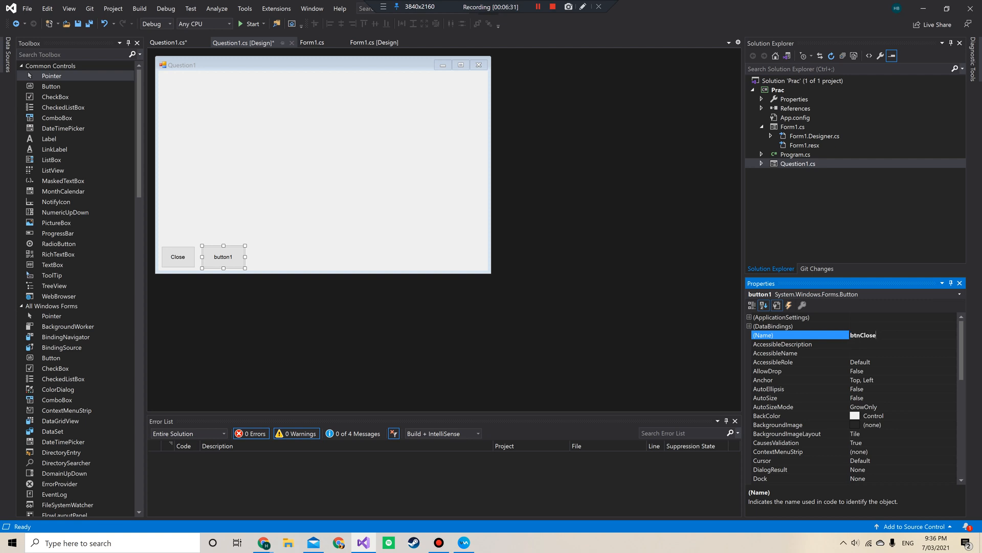
pyautogui.write('All')
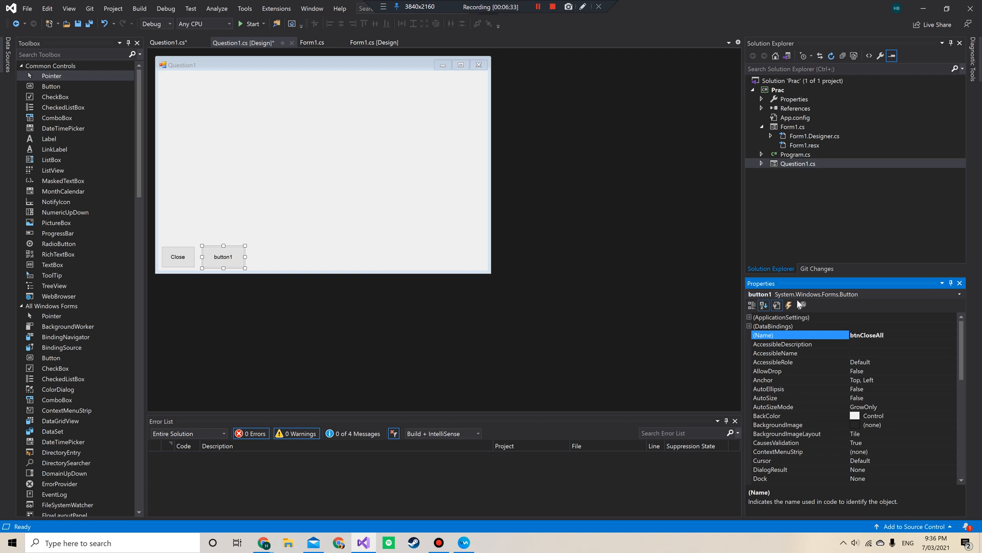
pyautogui.click(323, 157)
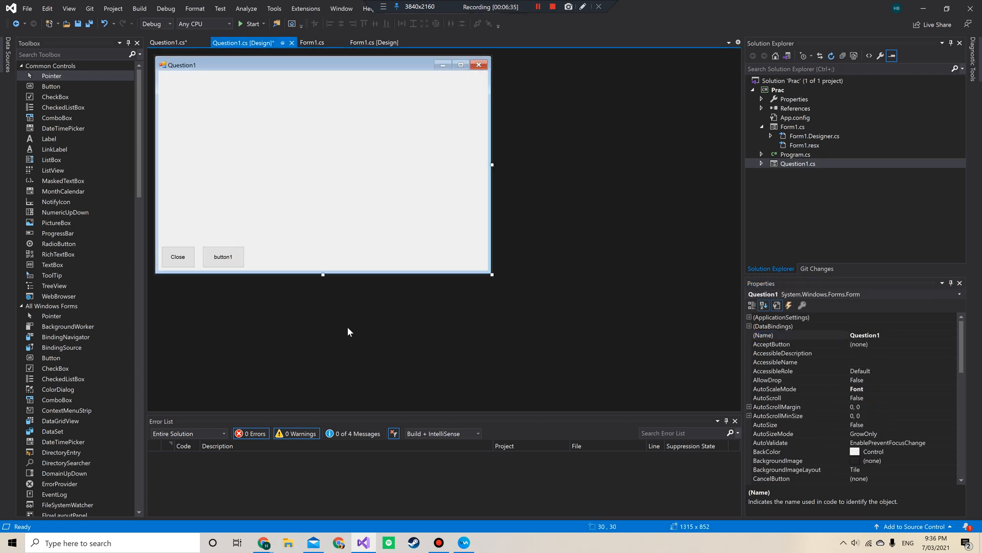
pyautogui.click(223, 256)
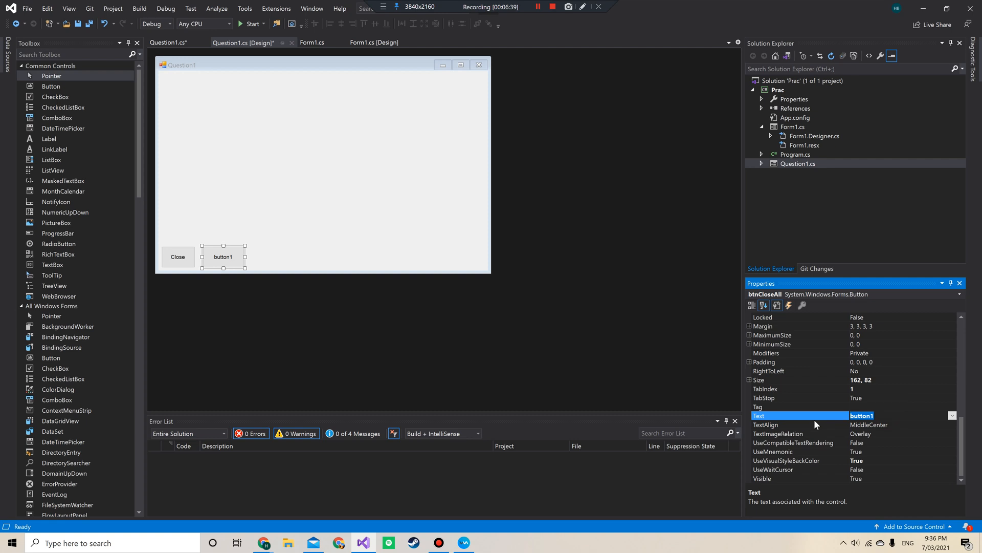
pyautogui.write('Close')
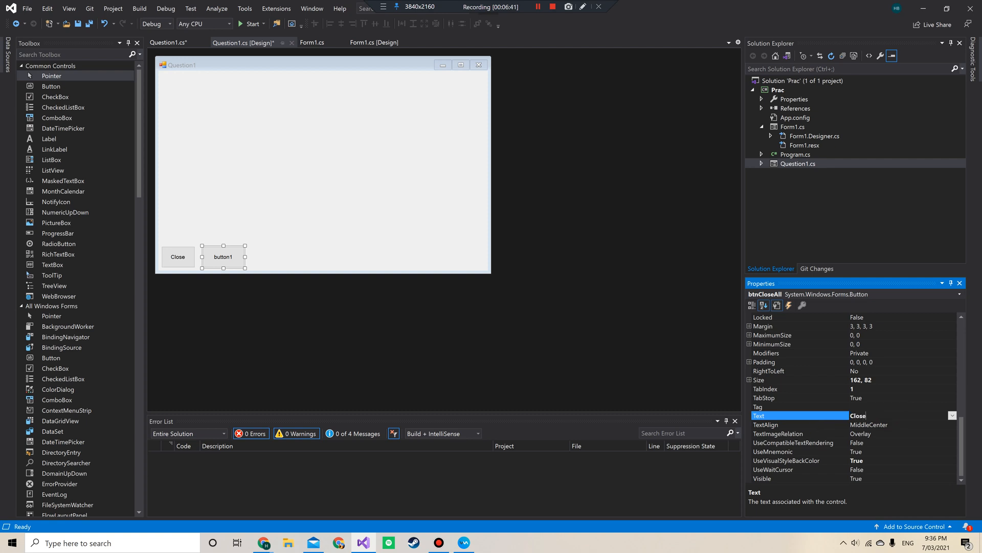
pyautogui.write('All')
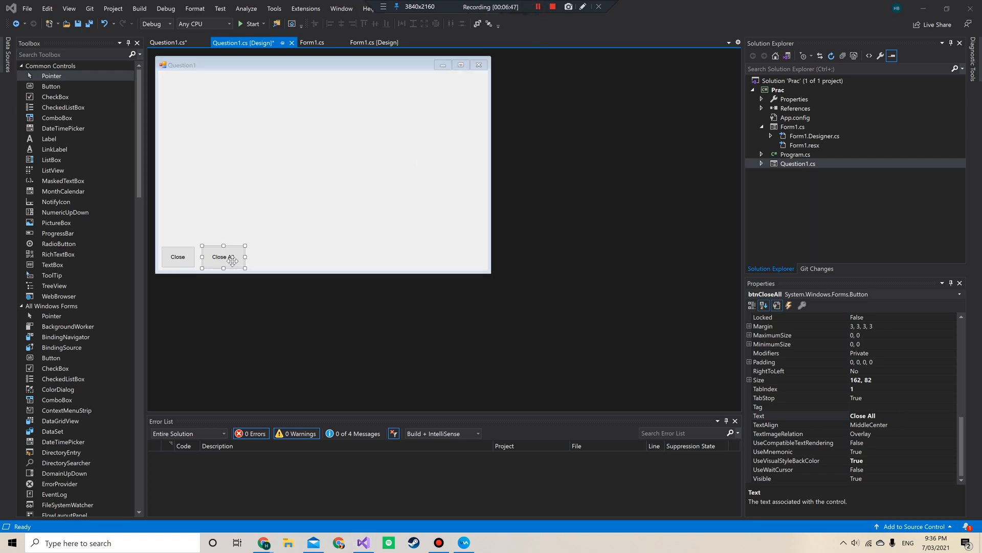
# Generate the btnCloseAll_Click handler and have it call Application.Exit();
pyautogui.doubleClick(223, 256)
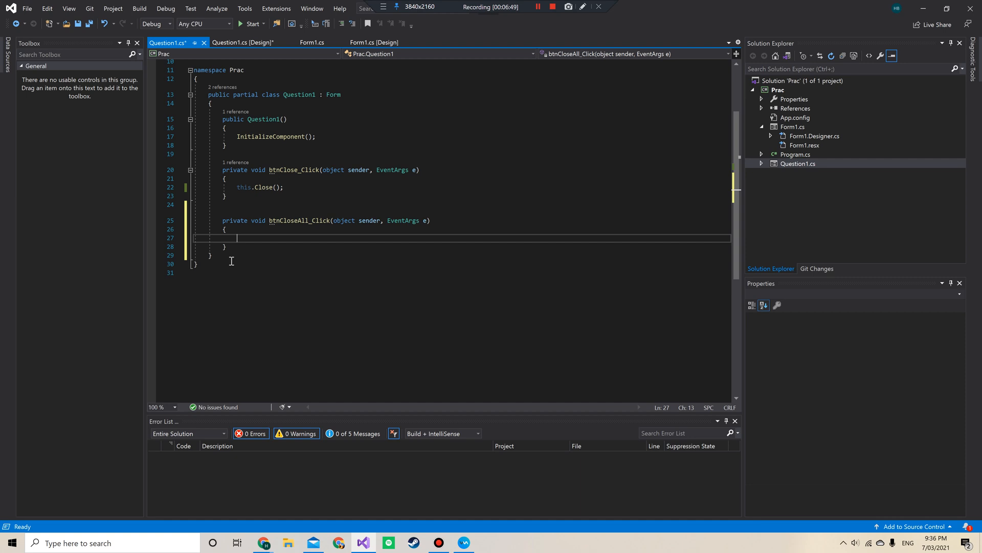
pyautogui.write('A')
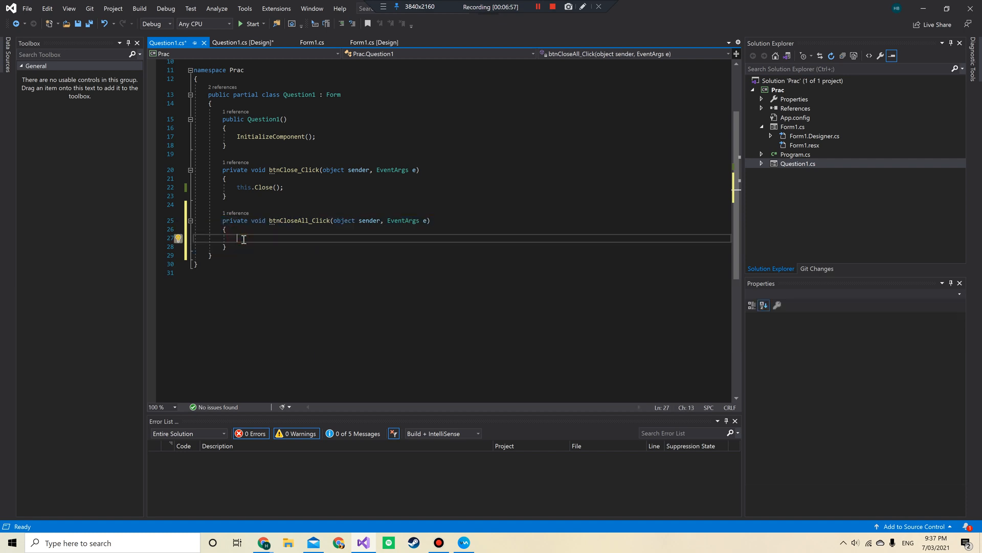
pyautogui.write('Application.')
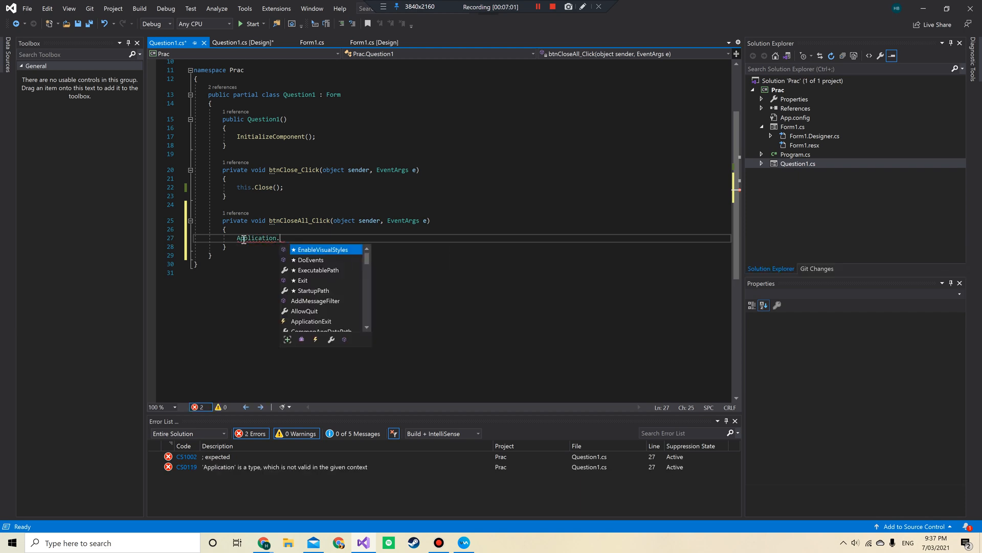
pyautogui.write('Exit(')
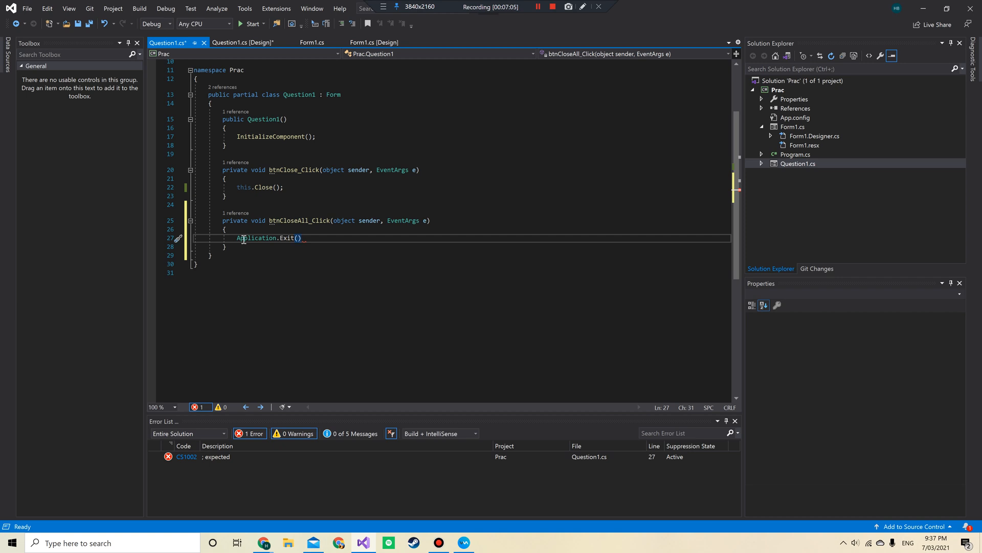
pyautogui.write(';')
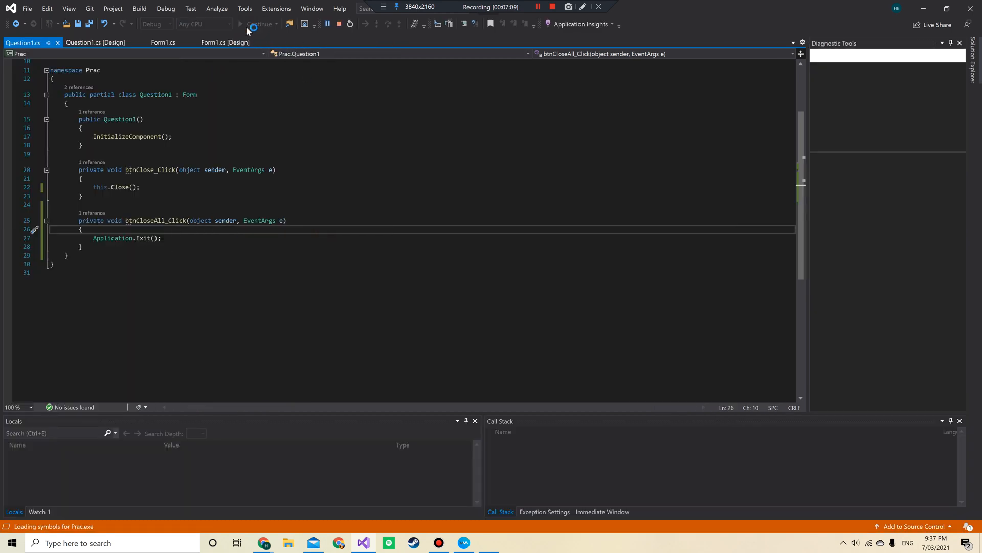
pyautogui.click(240, 24)
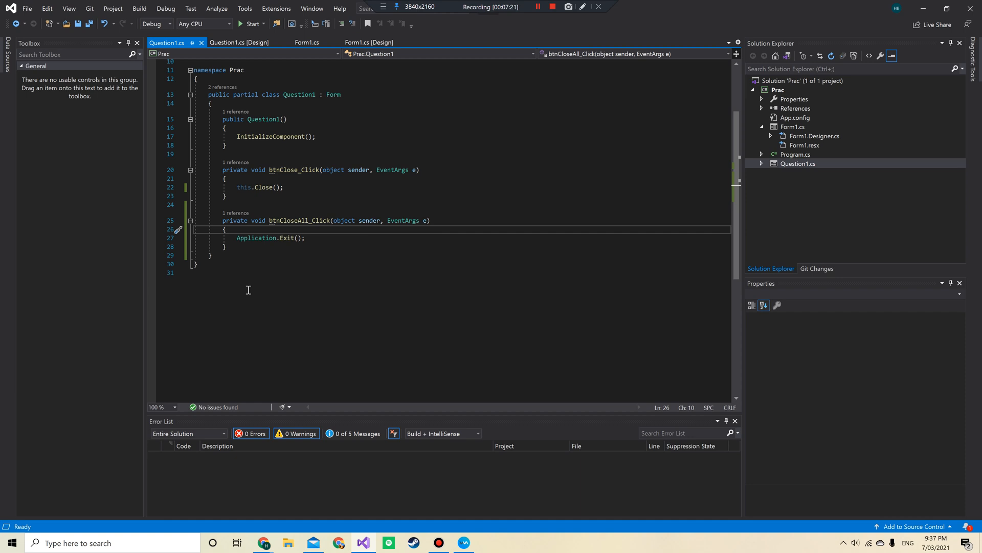
pyautogui.moveTo(323, 243)
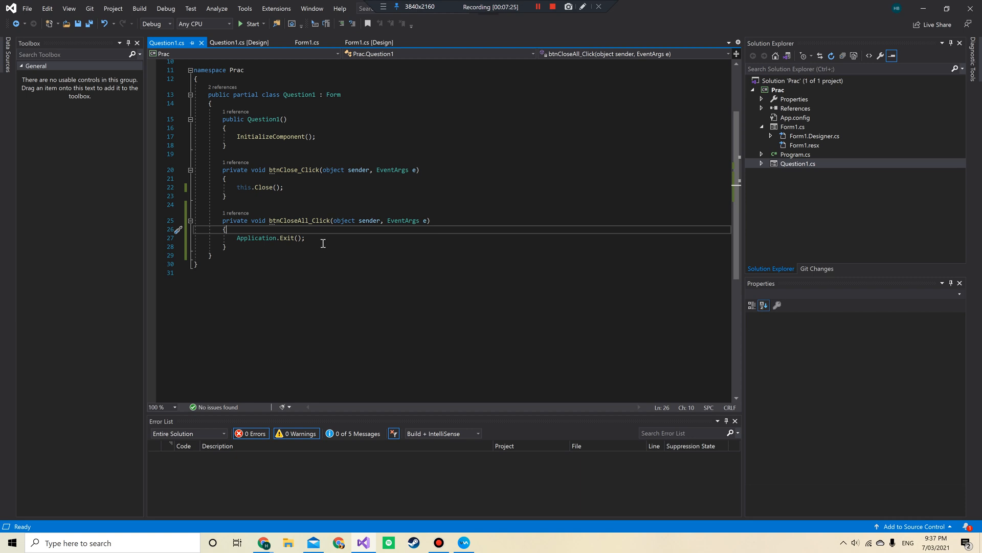